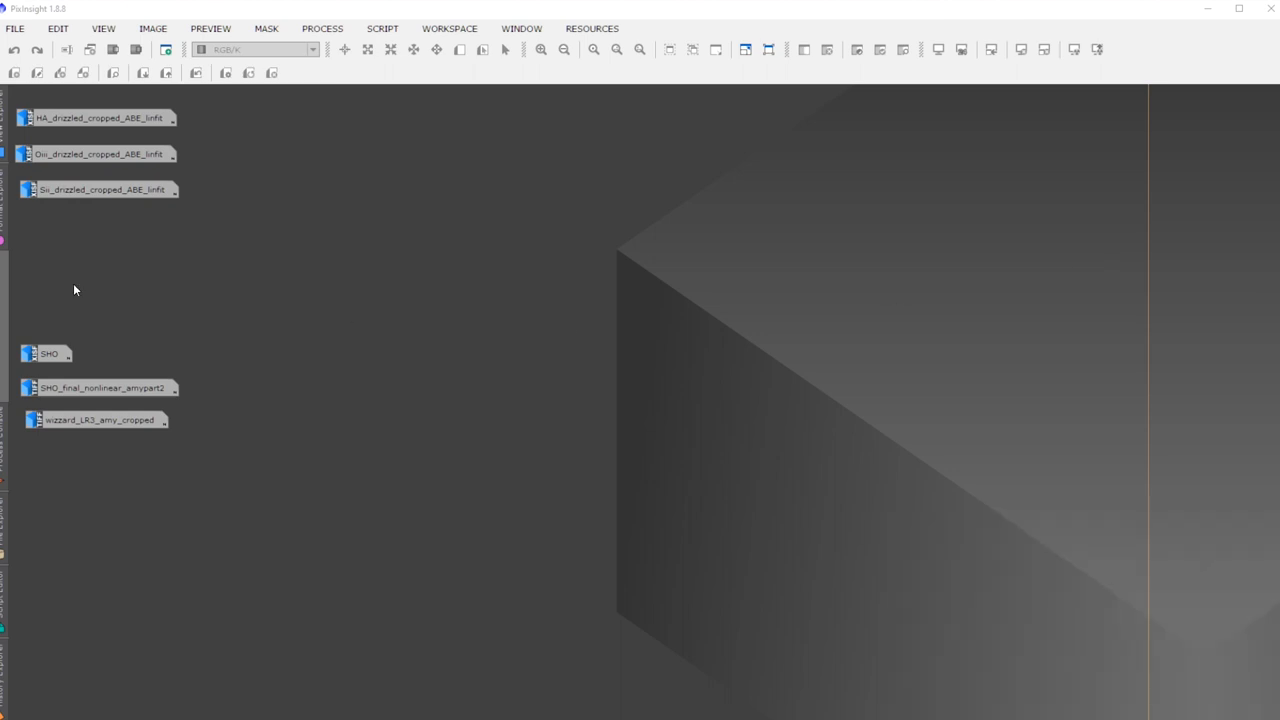
pyautogui.moveTo(97, 153)
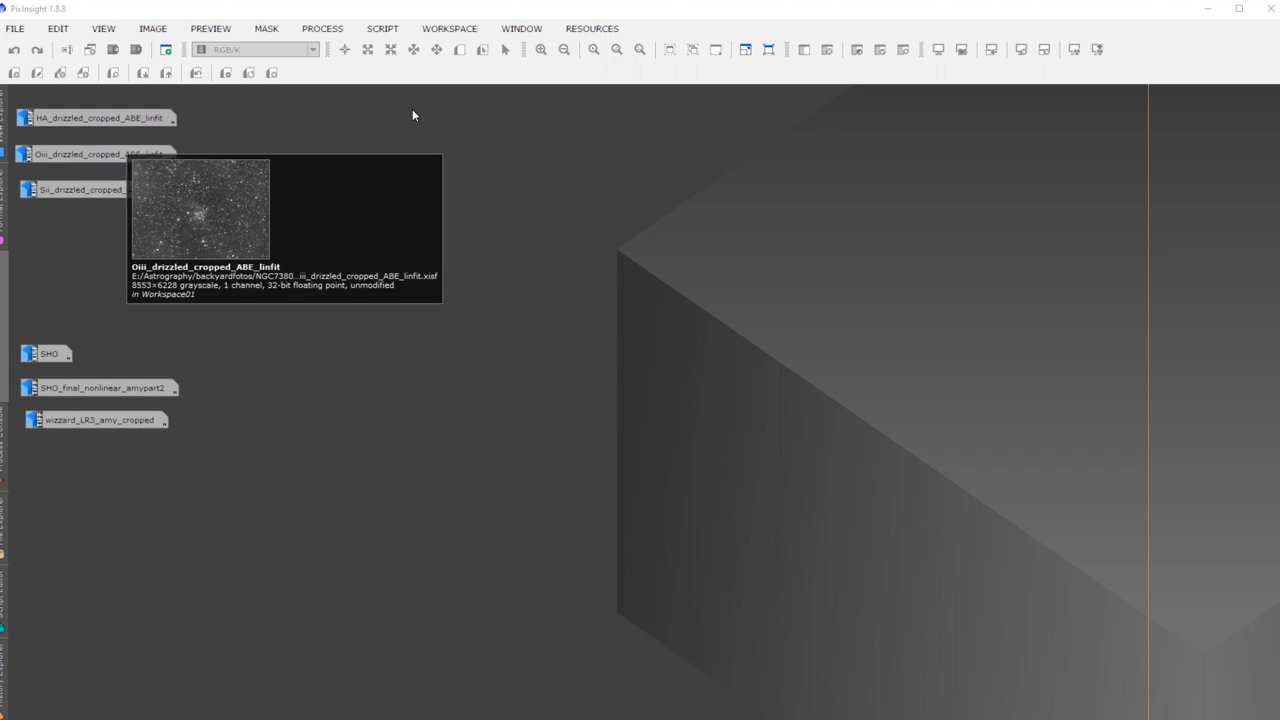
# Step: Restore the HA_drizzled_cropped_ABE_linfit image window from its workspace icon
pyautogui.doubleClick(100, 117)
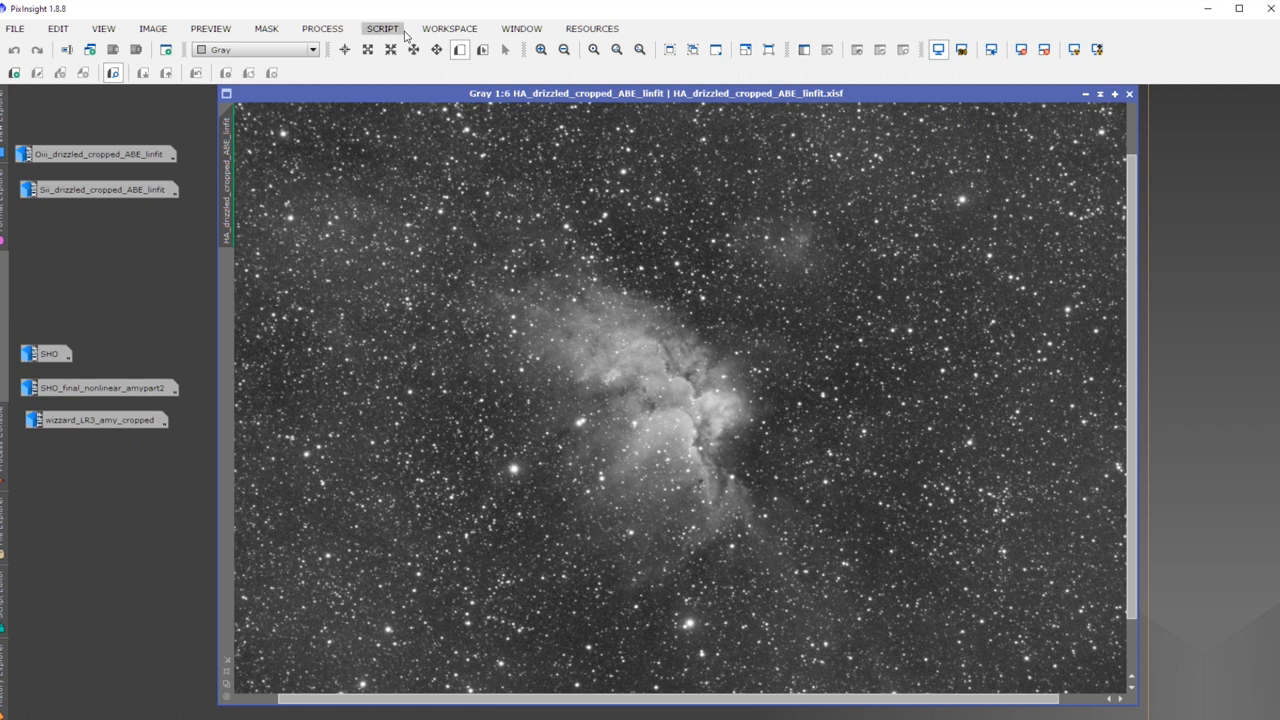
# Step: Inspect the Ha Wizard Nebula stack, then minimize its window back to an icon
pyautogui.click(563, 49)
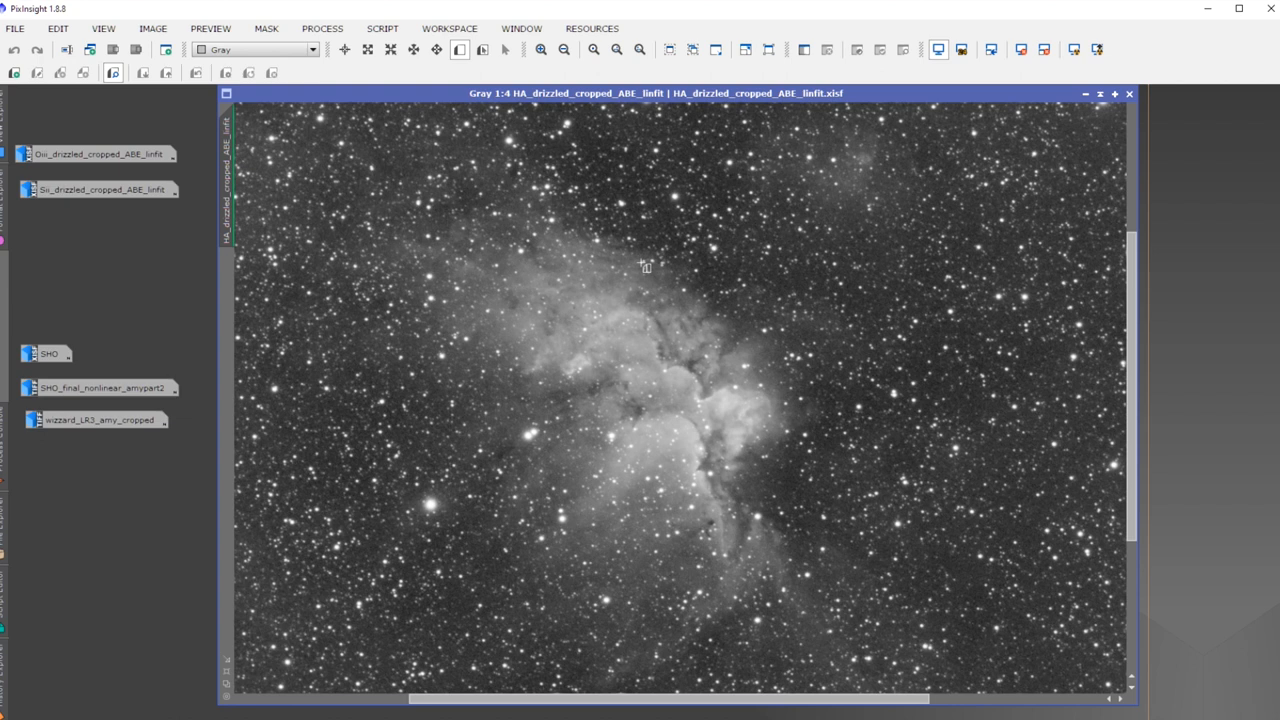
pyautogui.moveTo(610, 442)
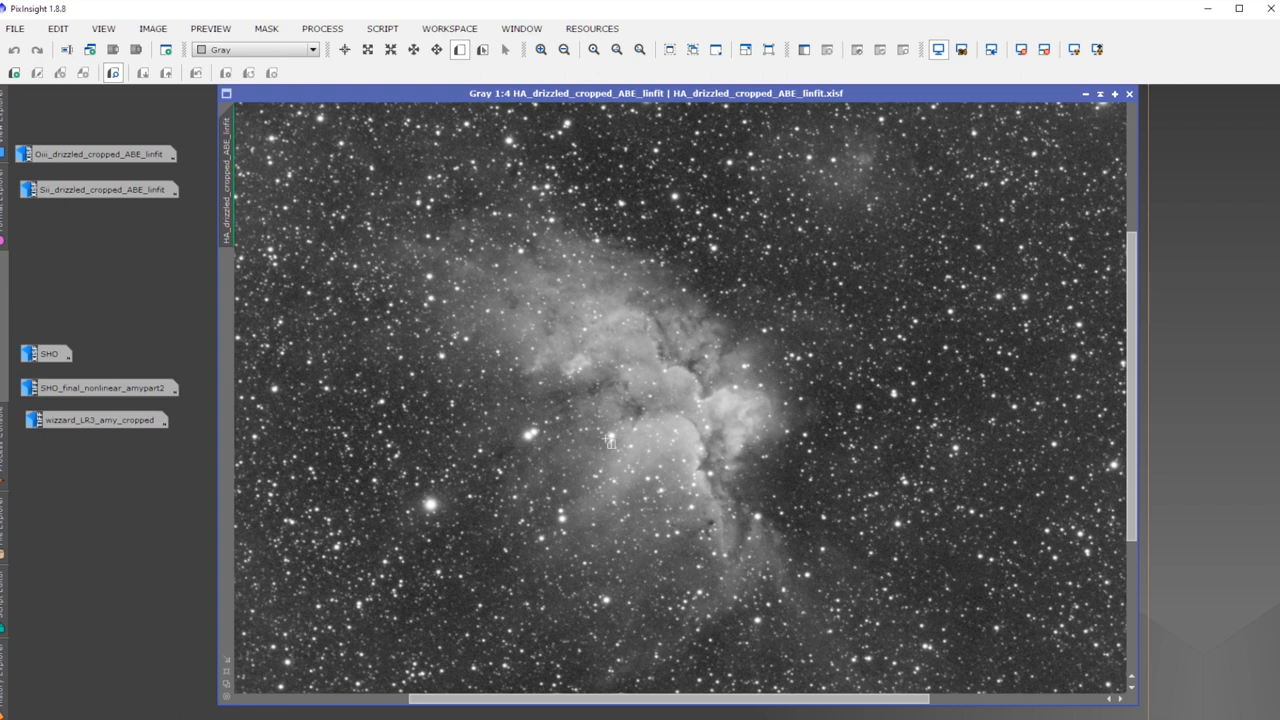
pyautogui.moveTo(661, 300)
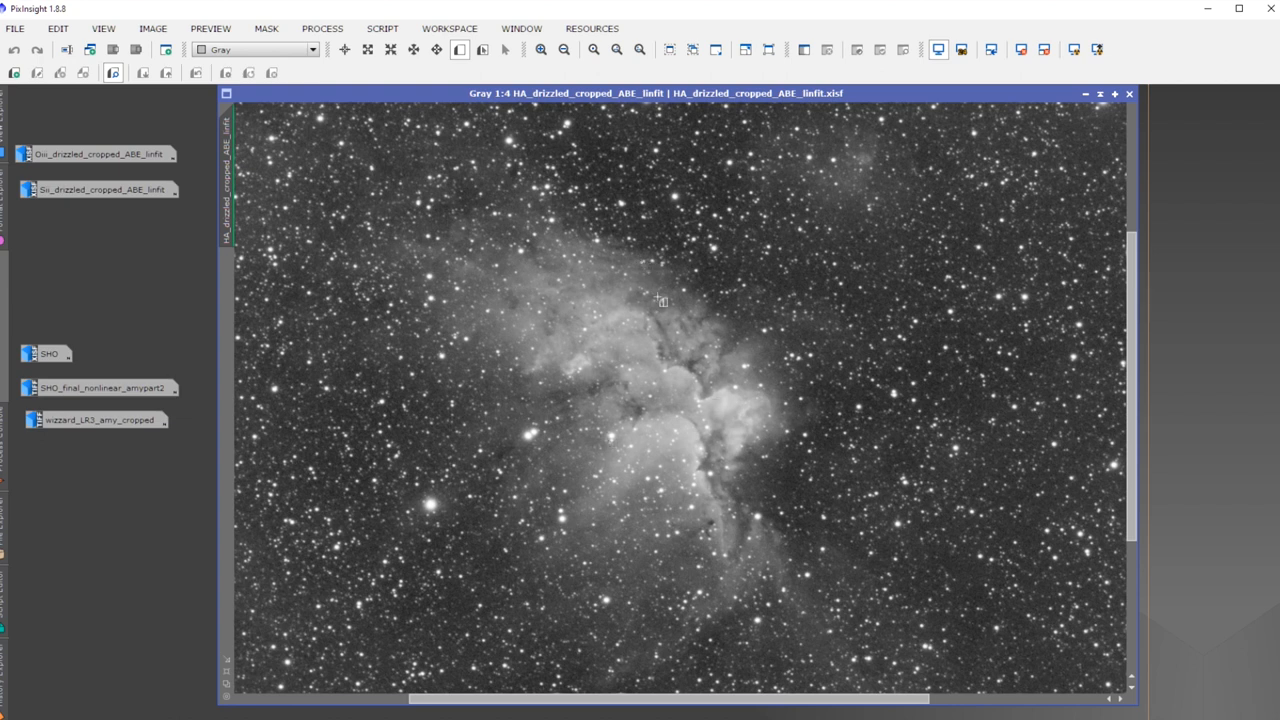
pyautogui.moveTo(638, 344)
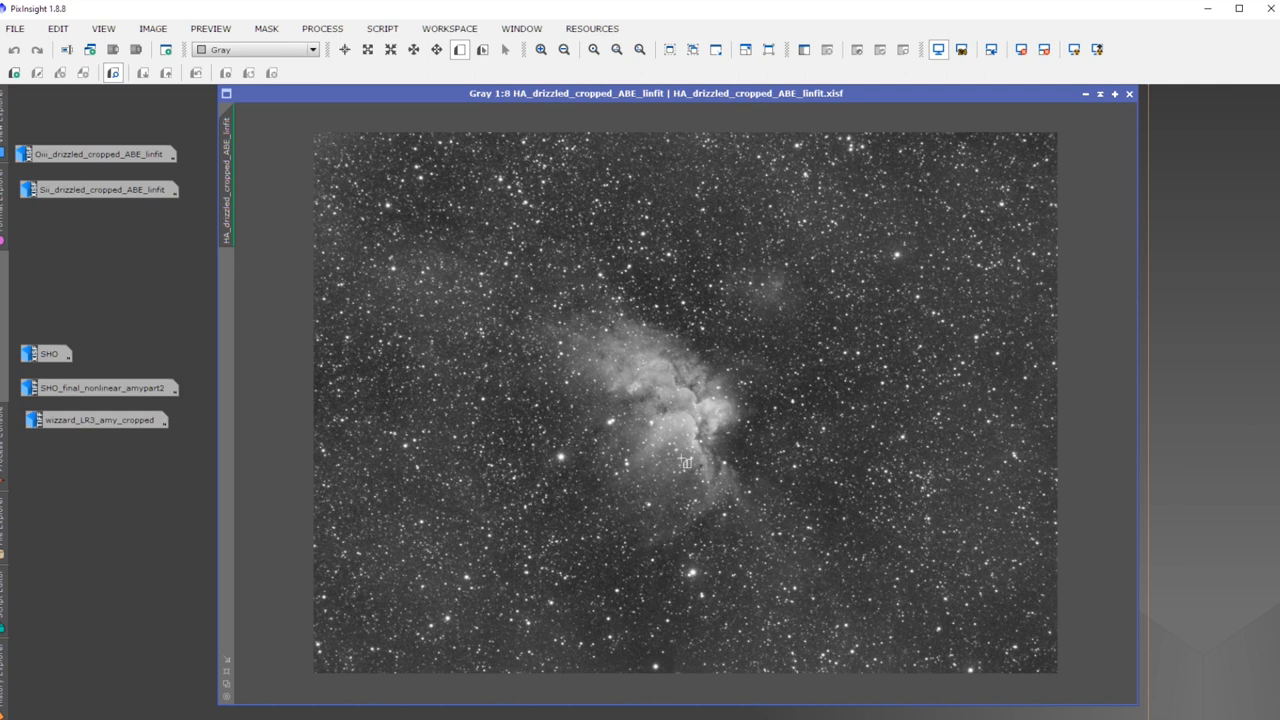
pyautogui.moveTo(488, 365)
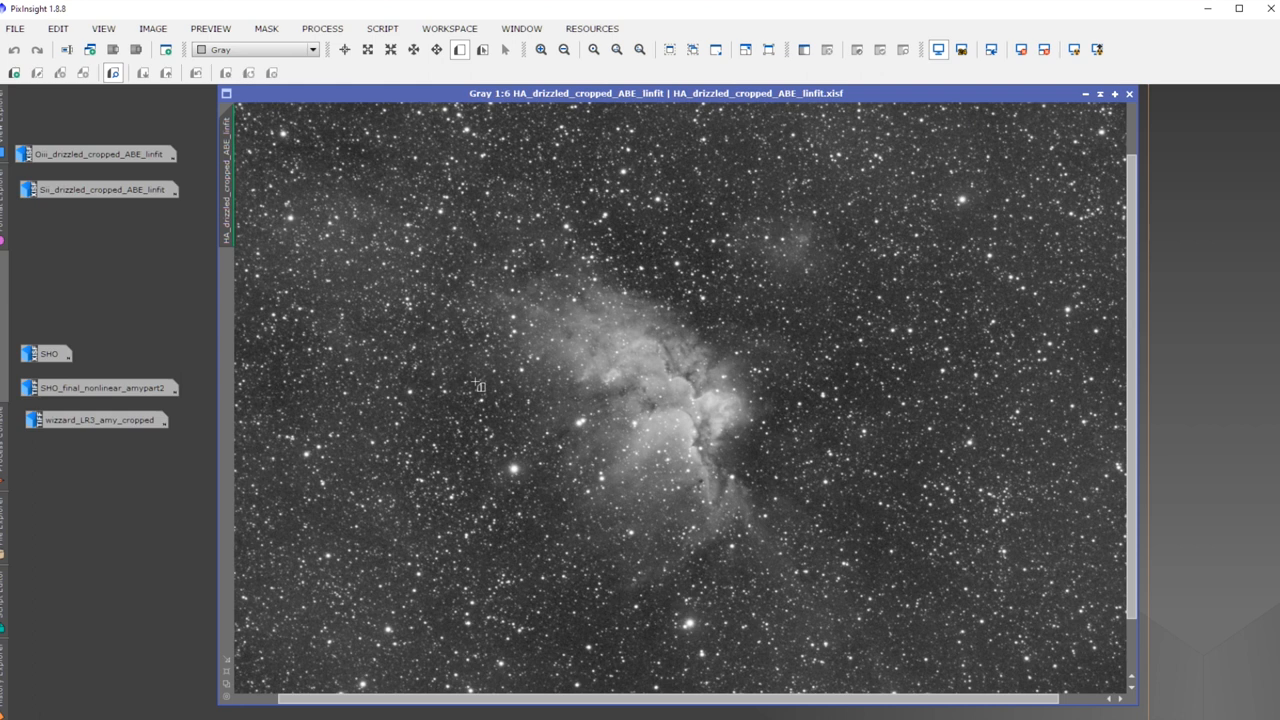
pyautogui.click(563, 49)
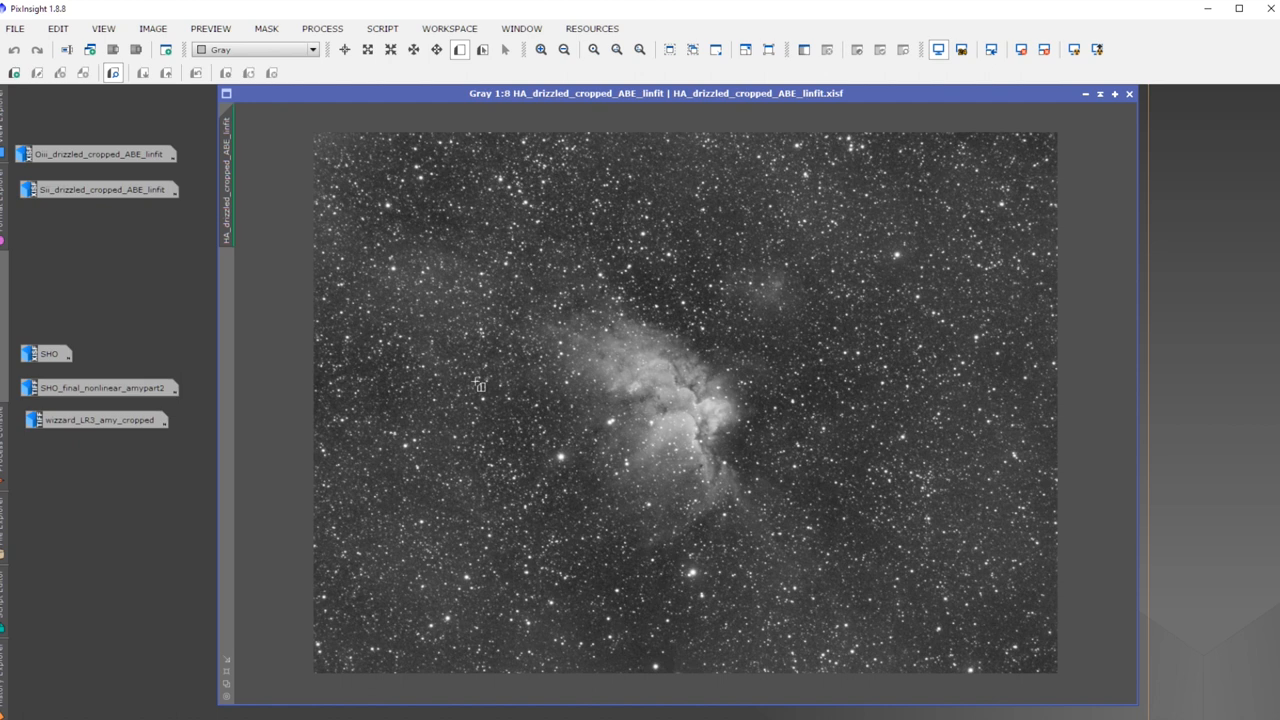
pyautogui.moveTo(563, 432)
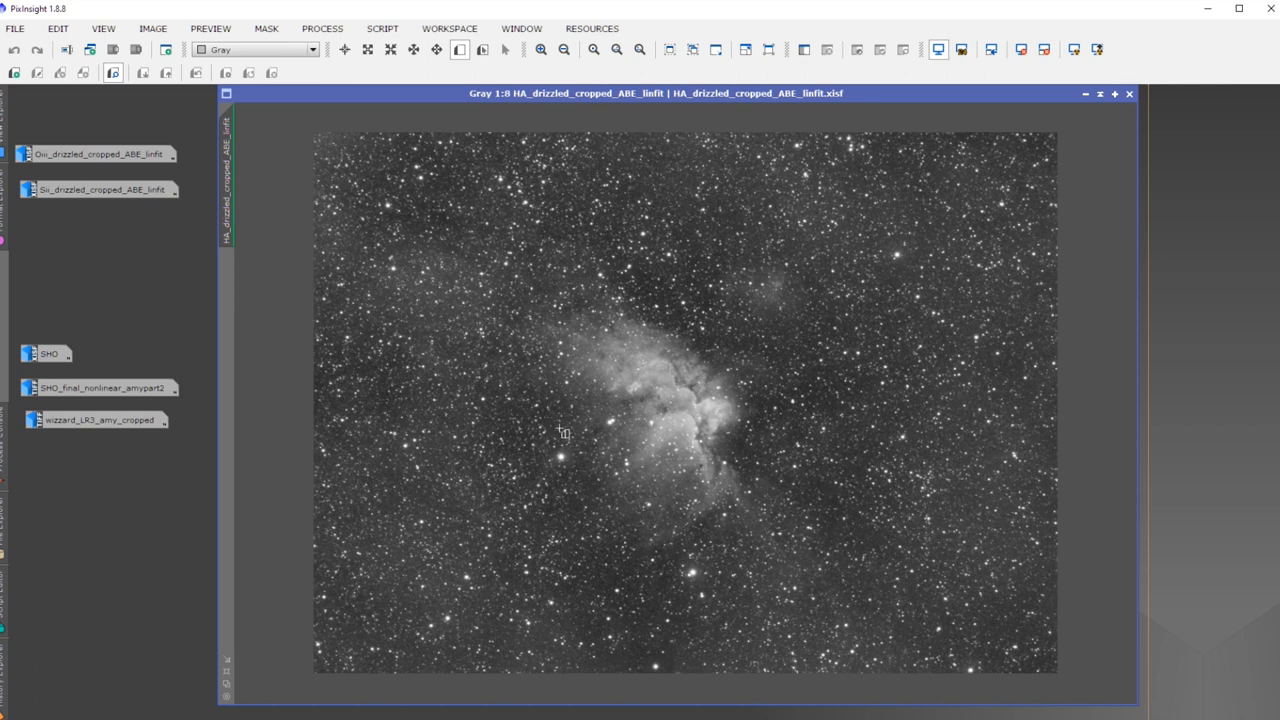
pyautogui.moveTo(738, 375)
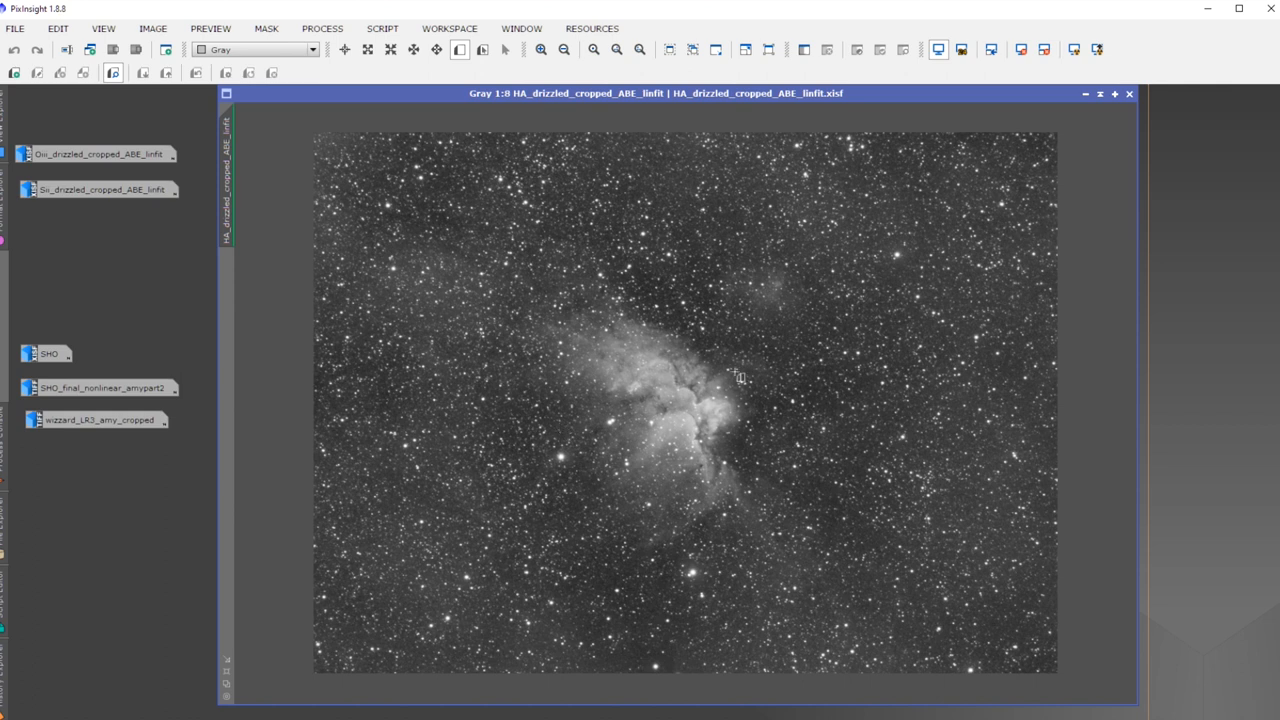
pyautogui.moveTo(1080, 101)
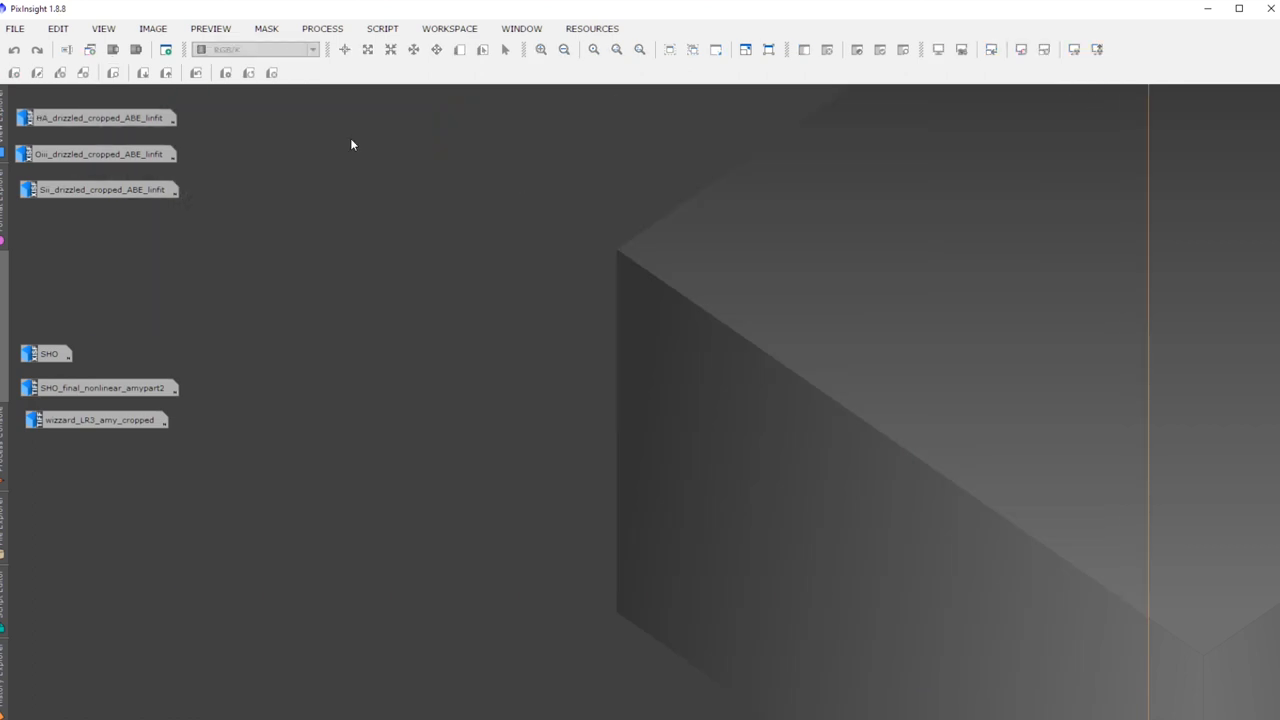
pyautogui.doubleClick(97, 154)
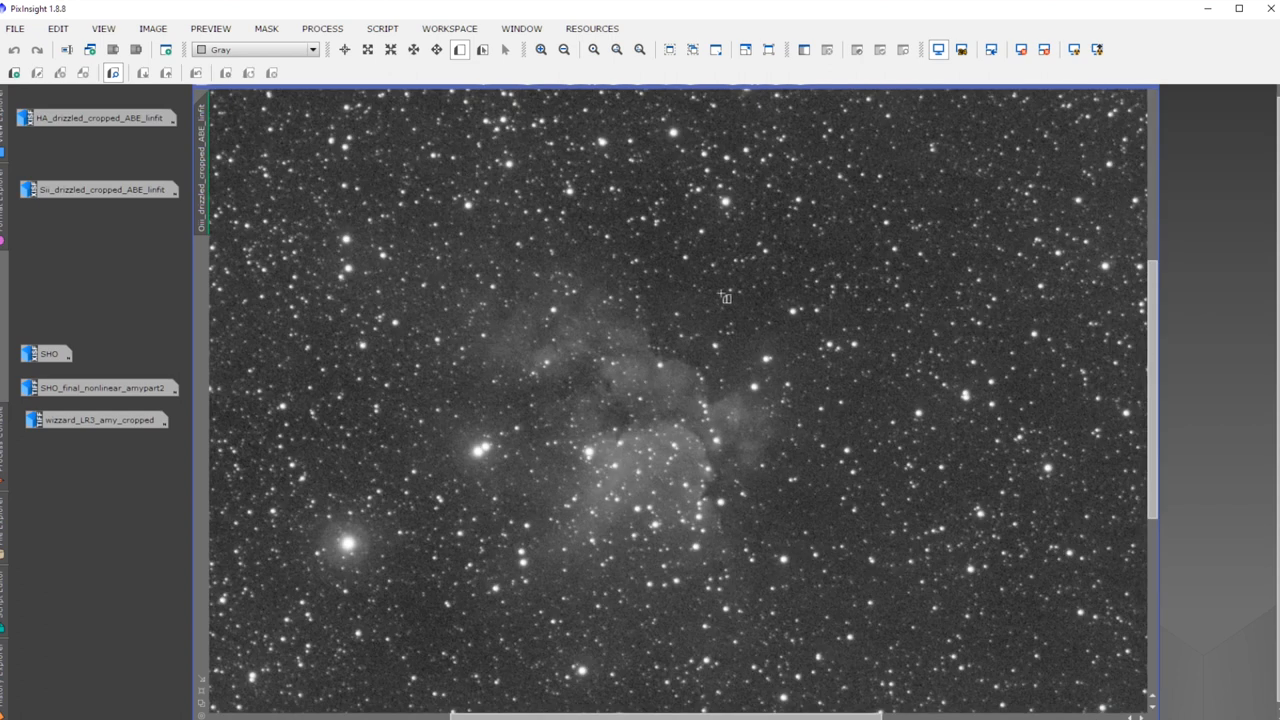
pyautogui.moveTo(648, 383)
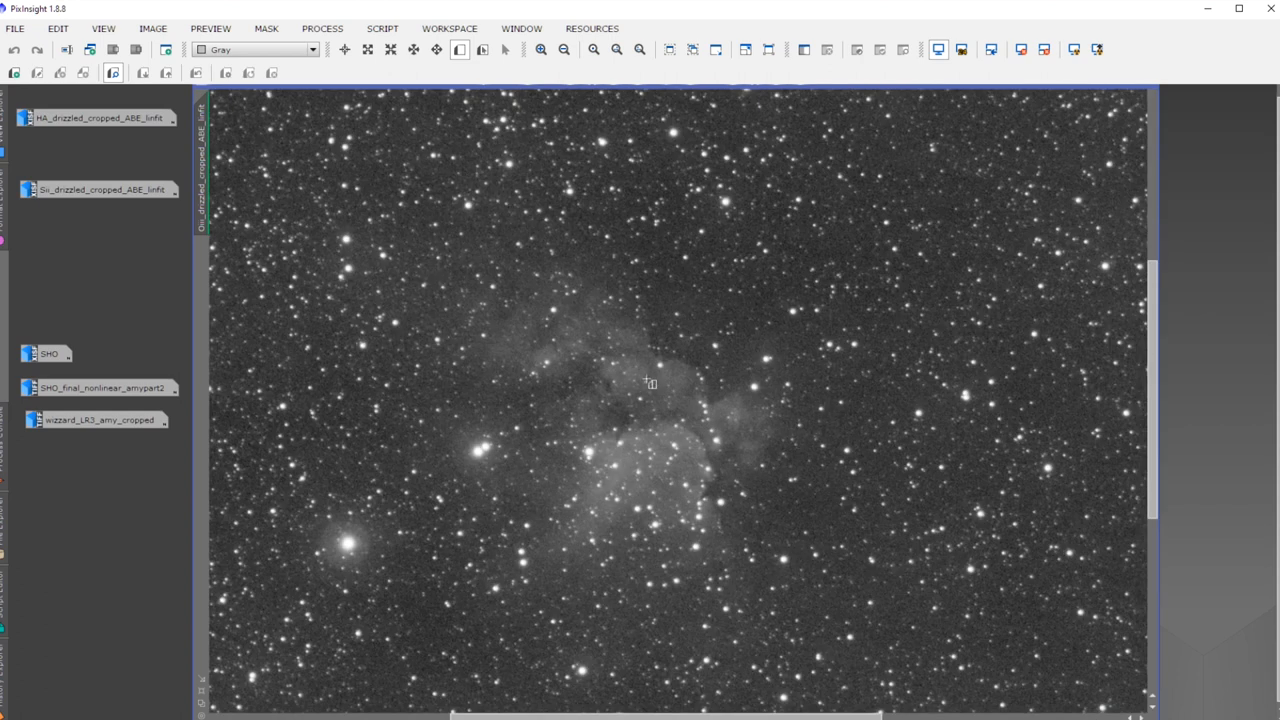
pyautogui.moveTo(523, 365)
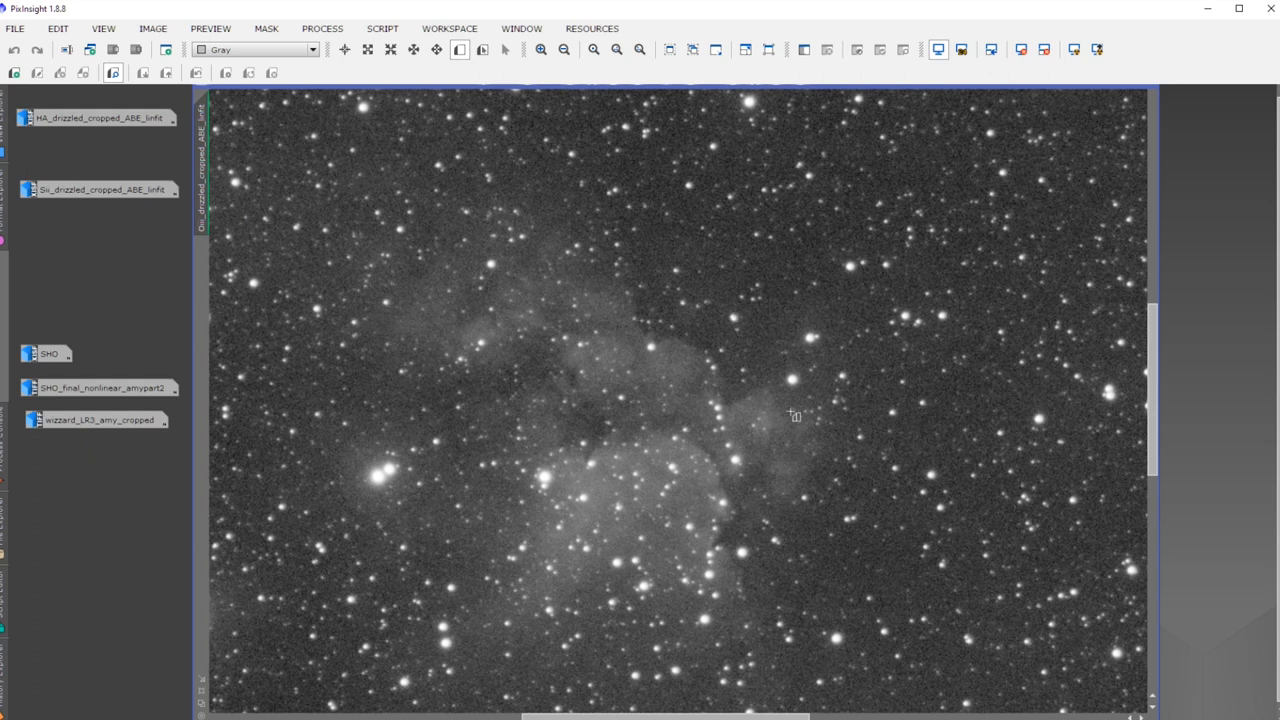
pyautogui.moveTo(623, 362)
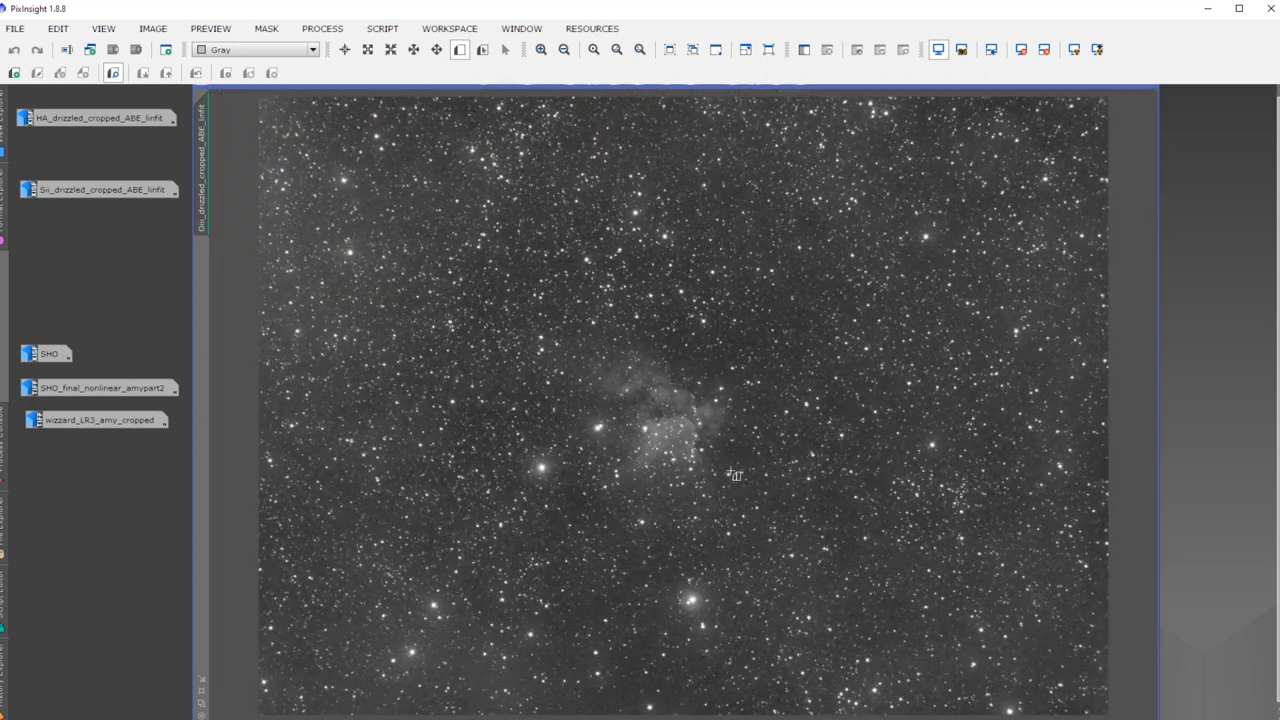
pyautogui.moveTo(605, 530)
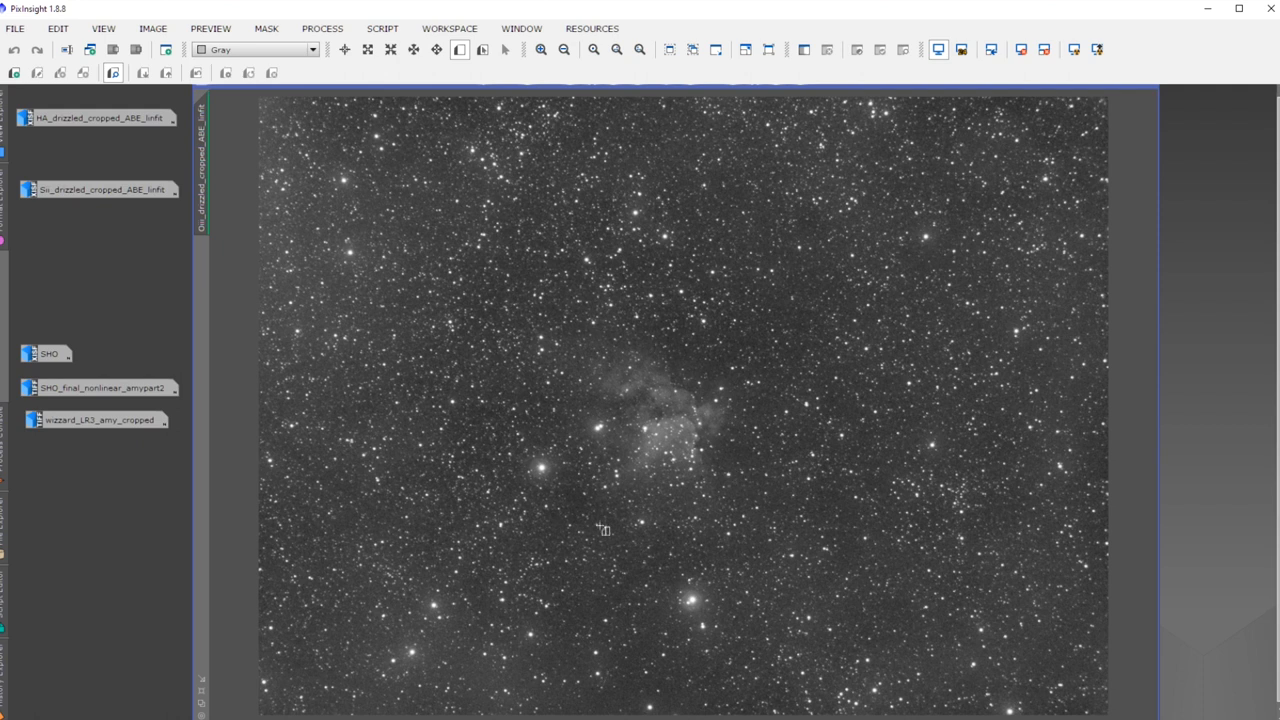
pyautogui.moveTo(755, 440)
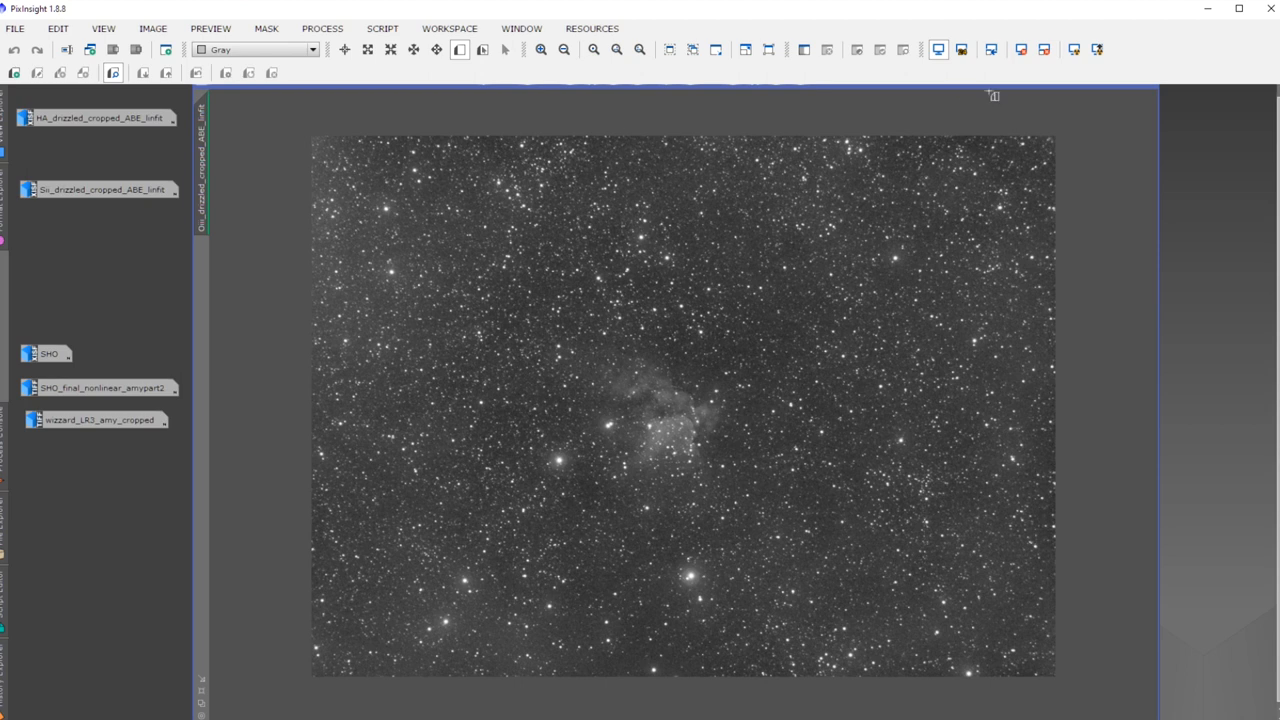
pyautogui.moveTo(1099, 89)
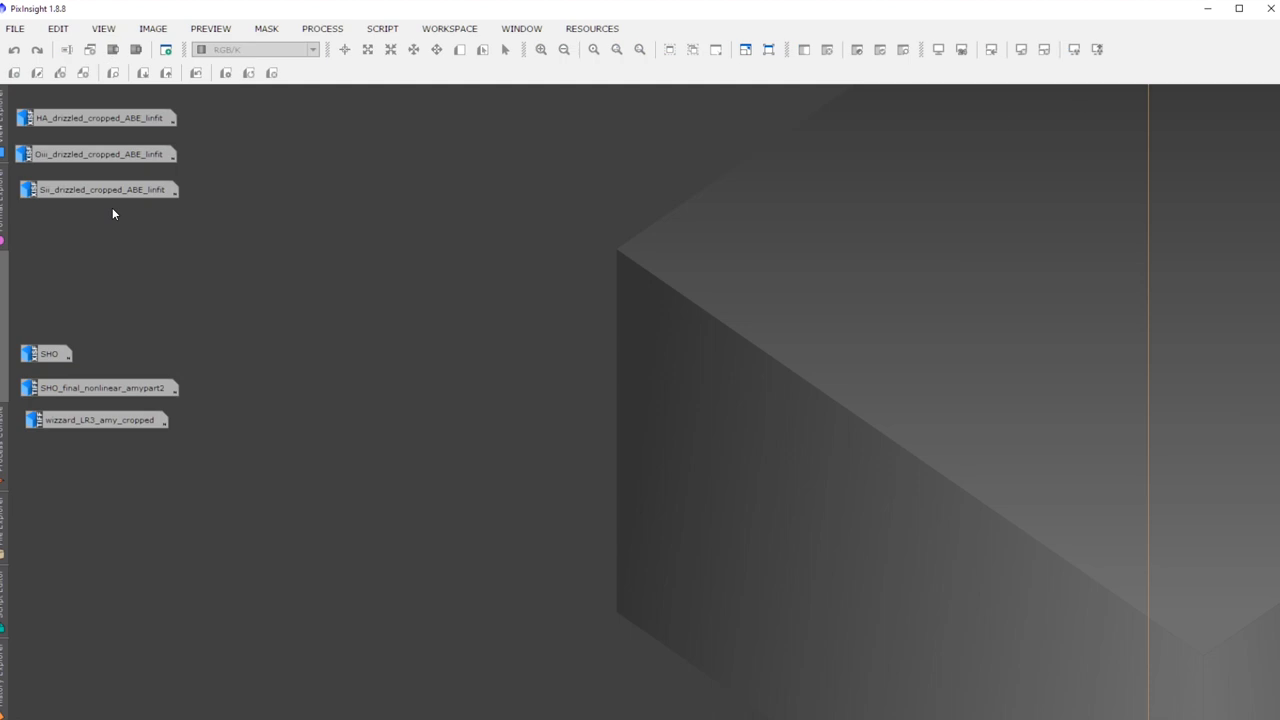
# Step: Open the SII drizzled cropped linear stack from its icon
pyautogui.doubleClick(100, 189)
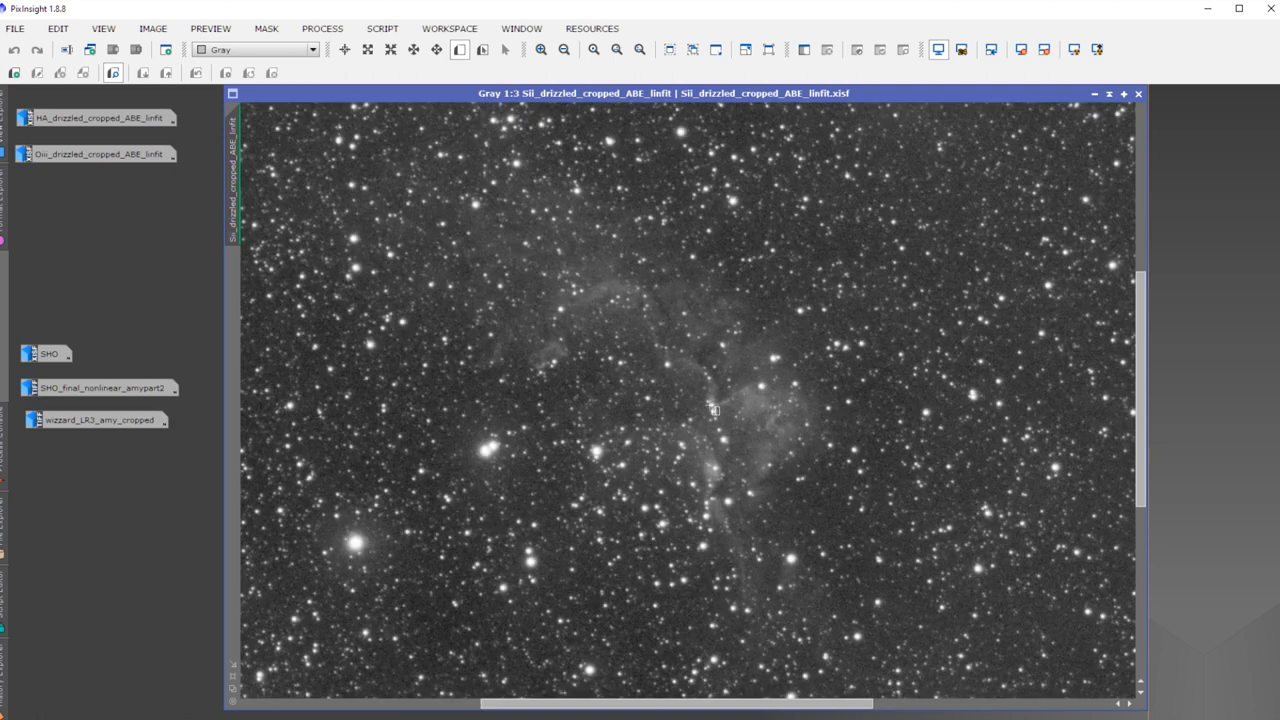
pyautogui.moveTo(735, 382)
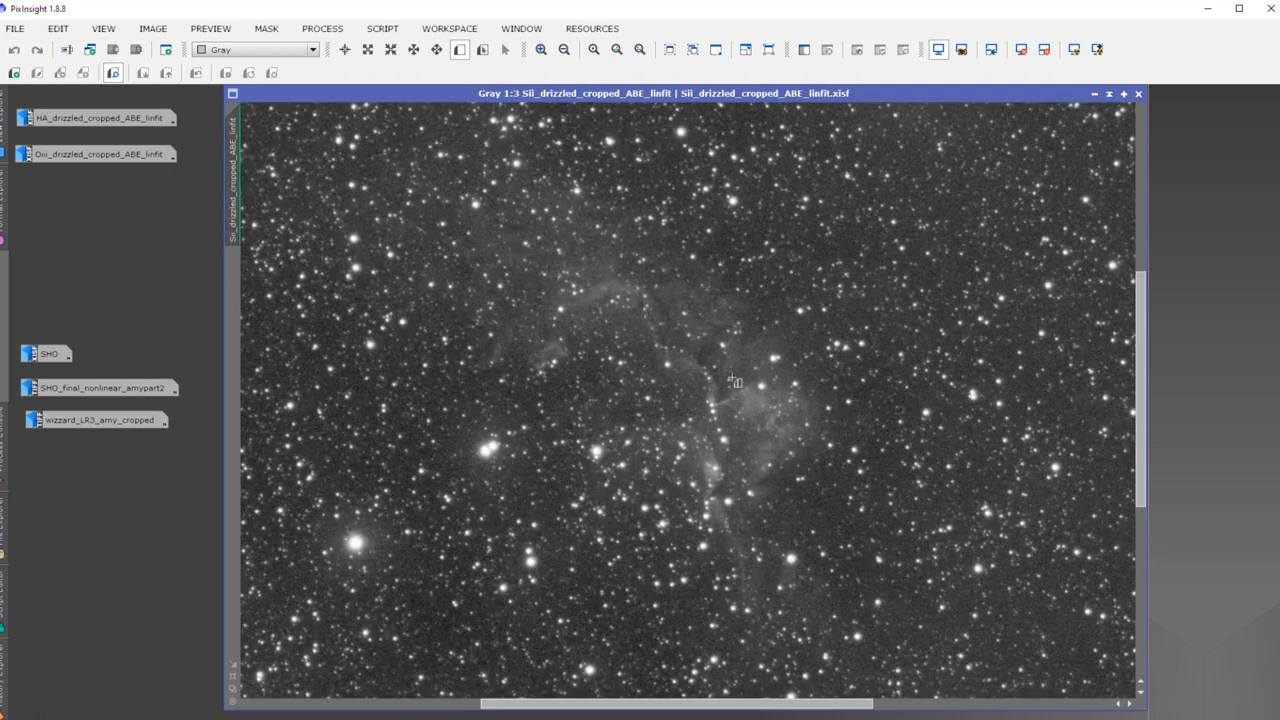
pyautogui.moveTo(614, 435)
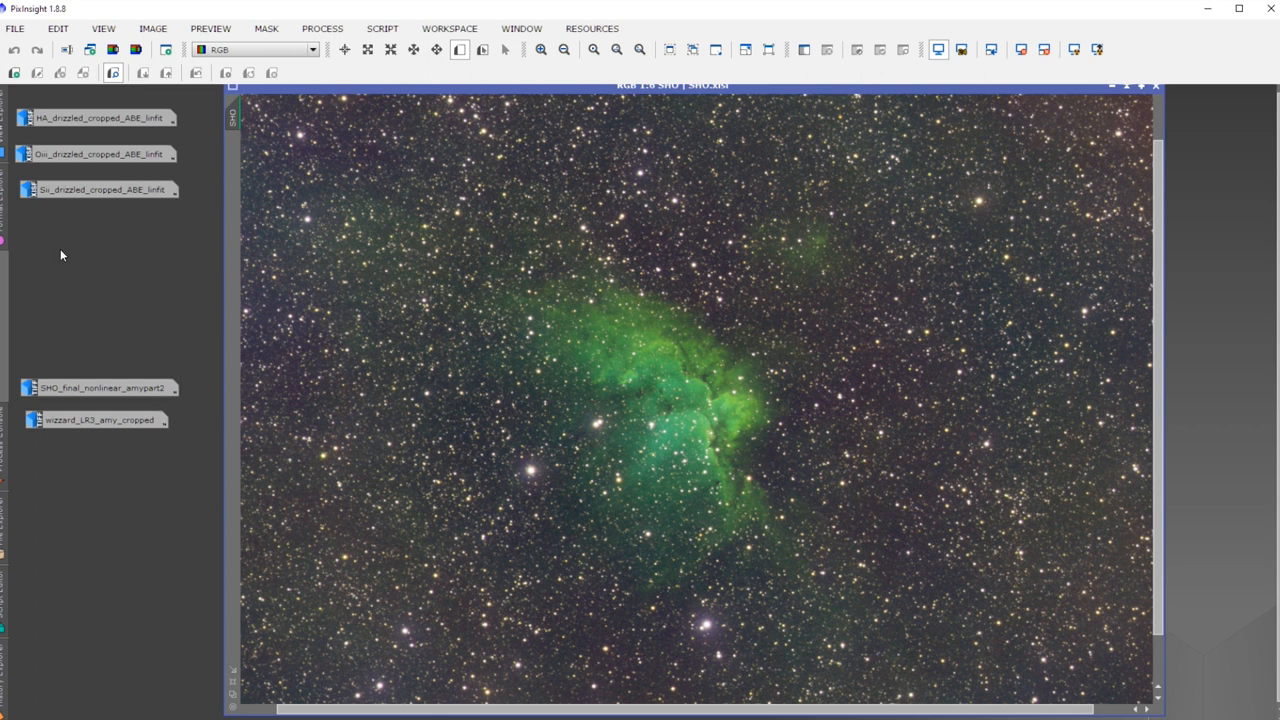
pyautogui.moveTo(237, 248)
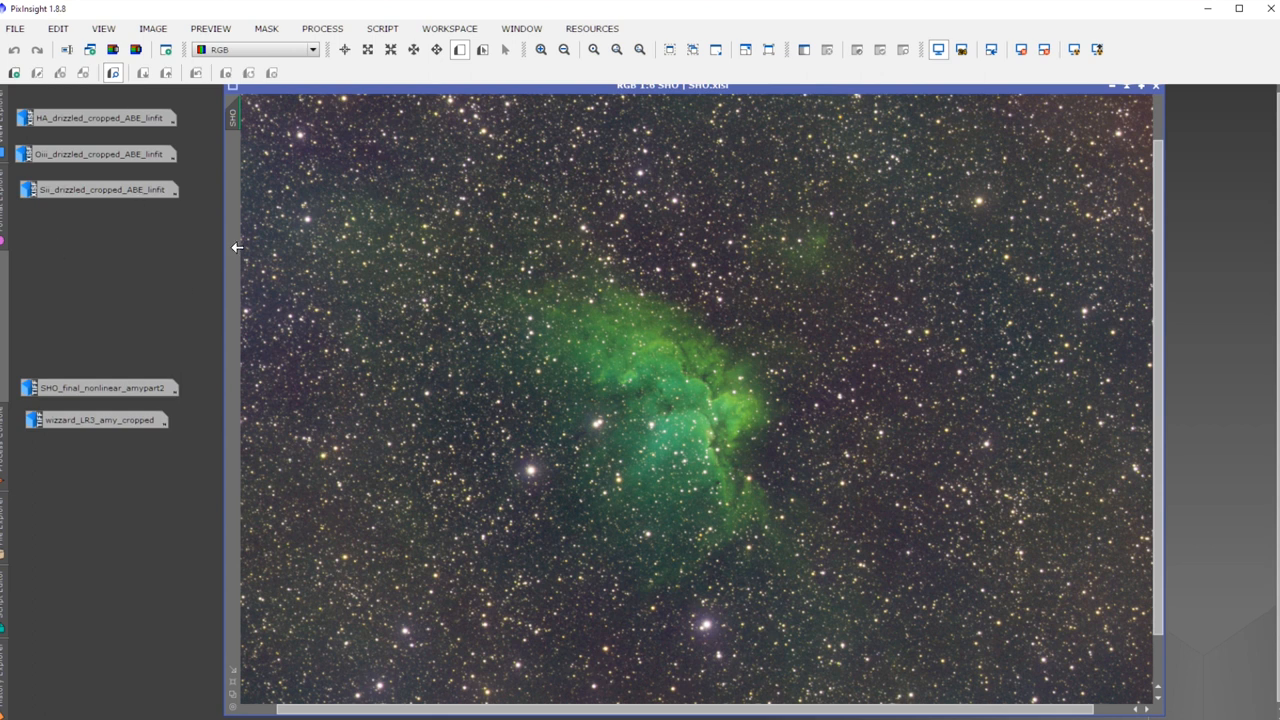
pyautogui.moveTo(187, 193)
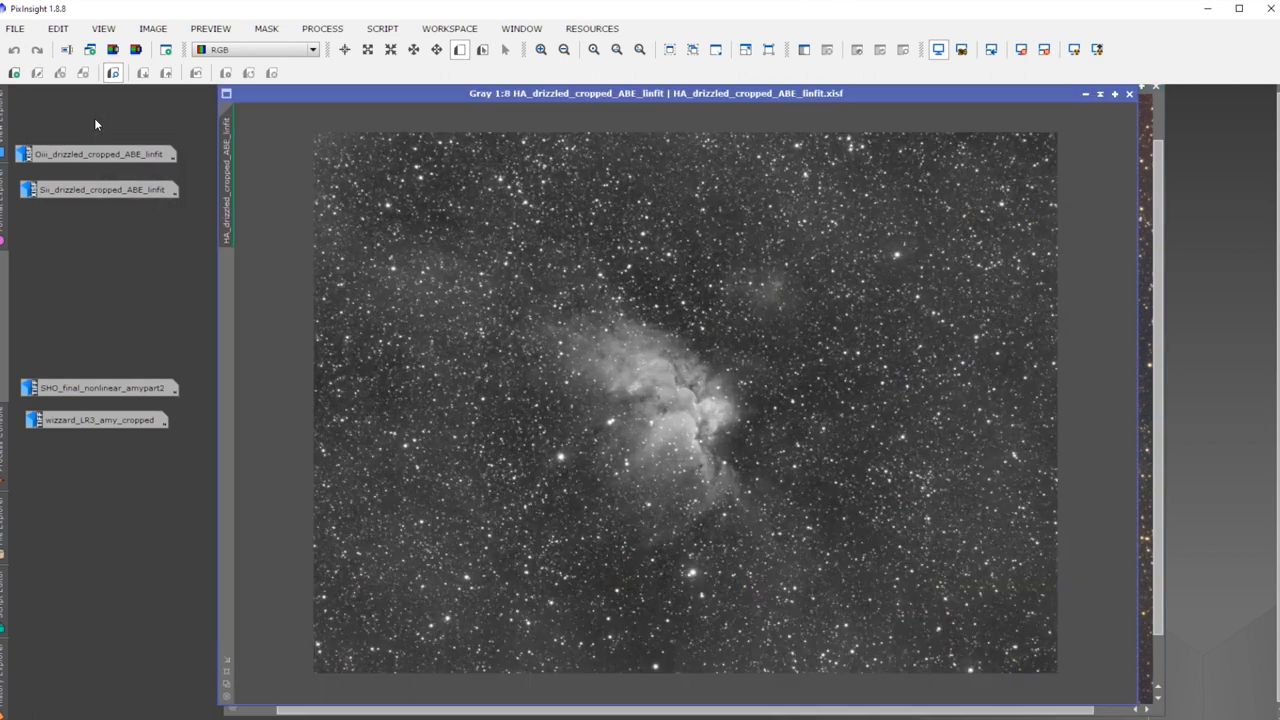
# Step: Iconify the SII stack and reopen the HA_drizzled stack to compare with SHO
pyautogui.click(100, 190)
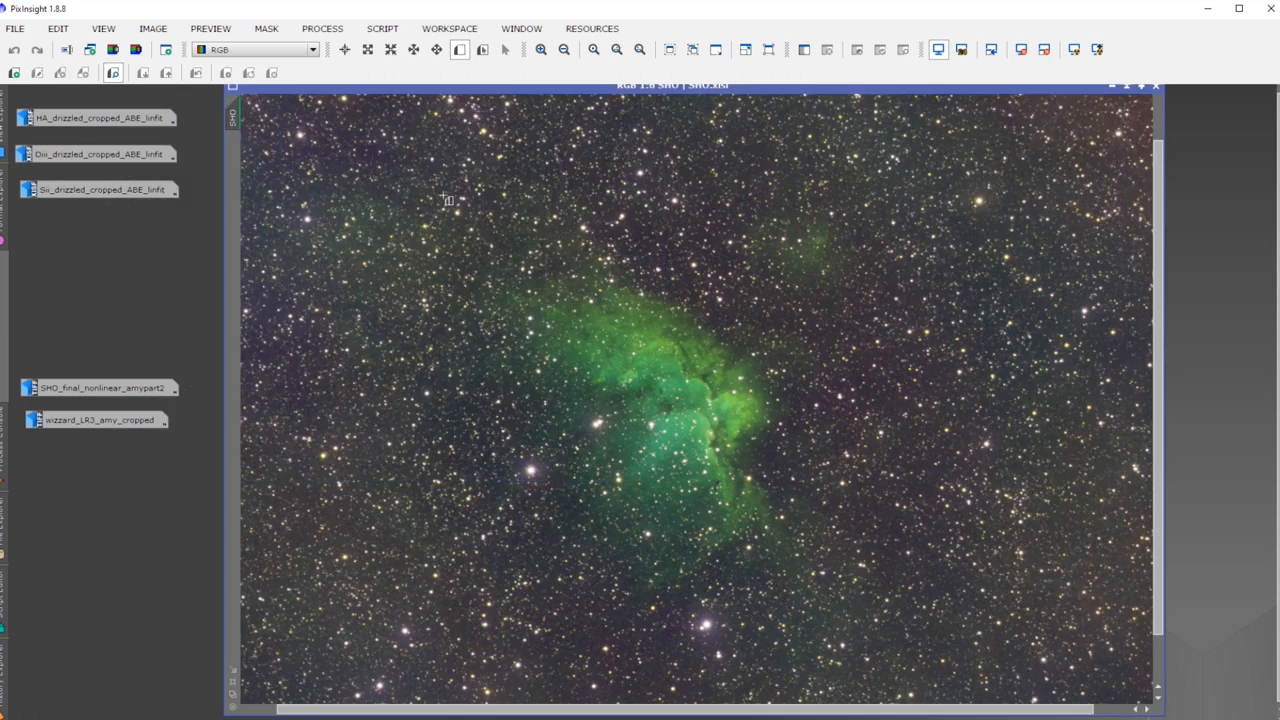
pyautogui.moveTo(72, 196)
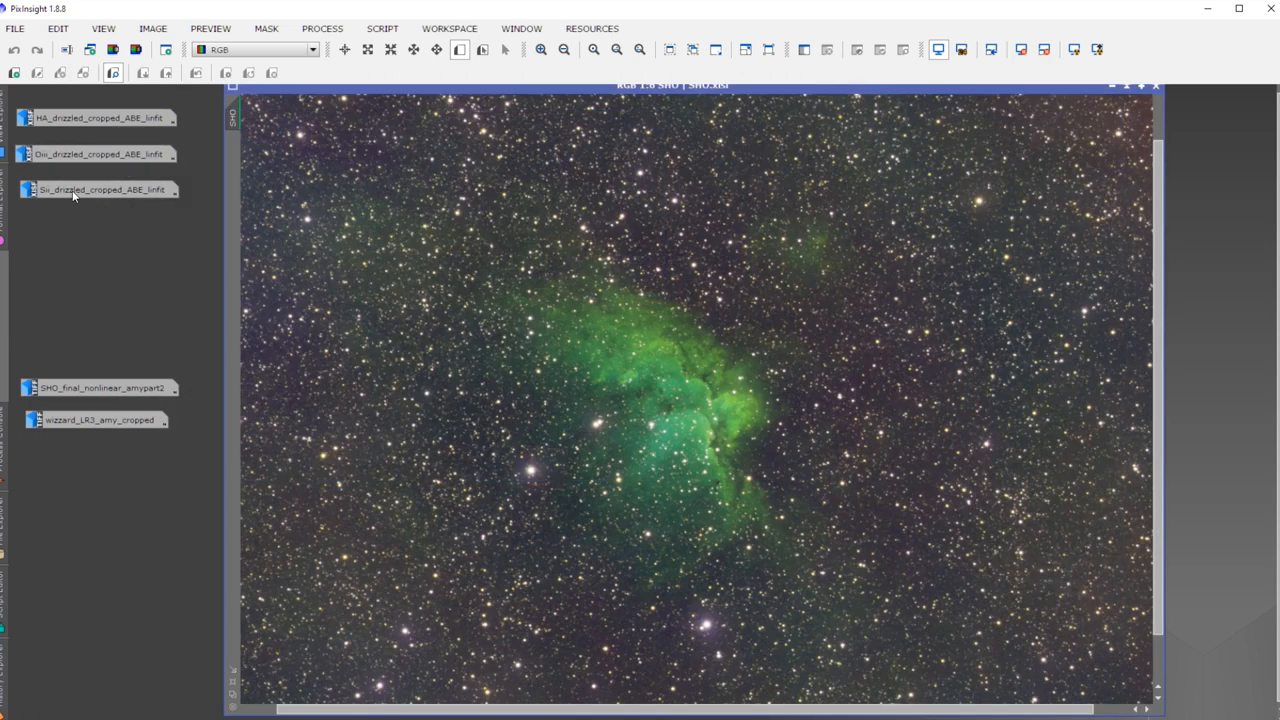
pyautogui.doubleClick(97, 117)
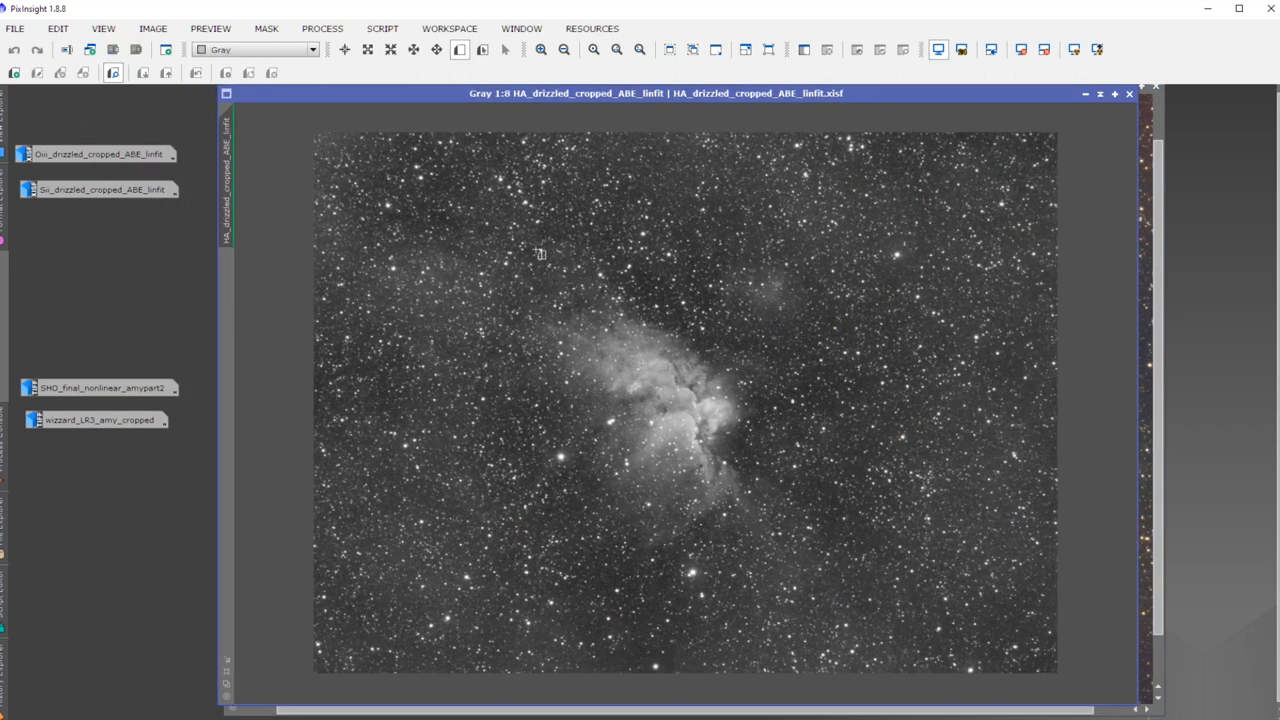
pyautogui.moveTo(715, 581)
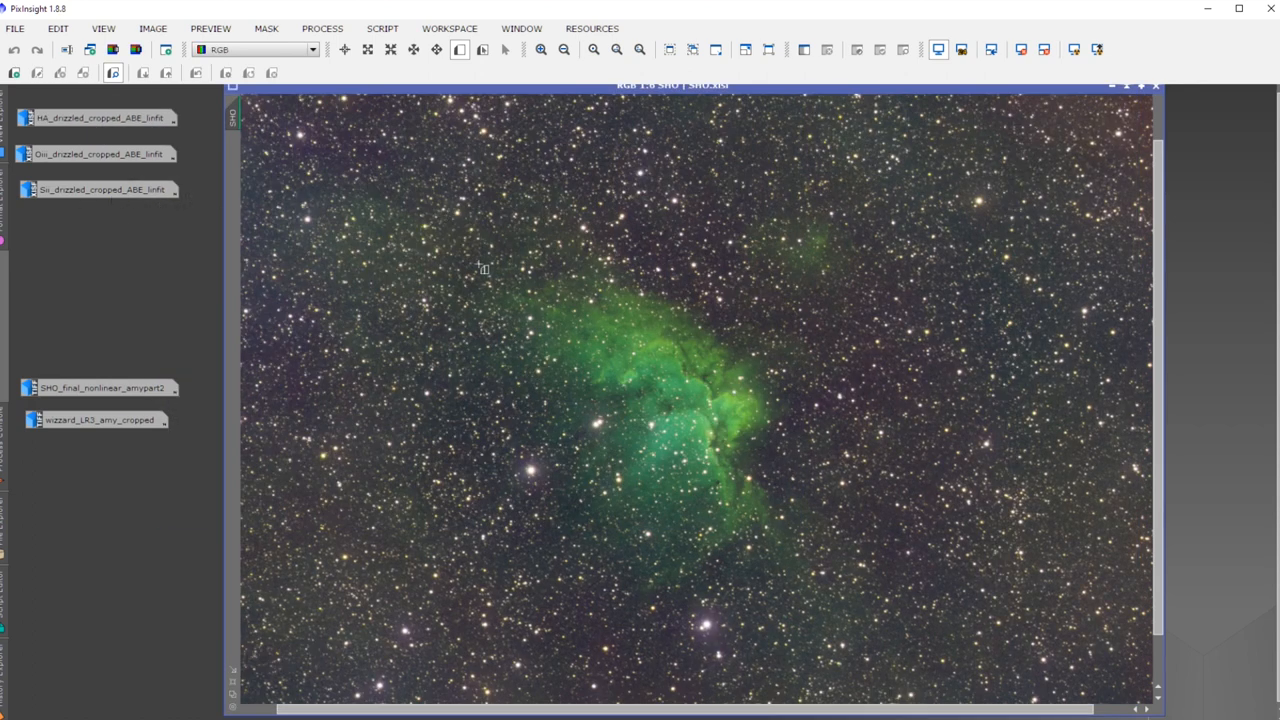
pyautogui.moveTo(697, 275)
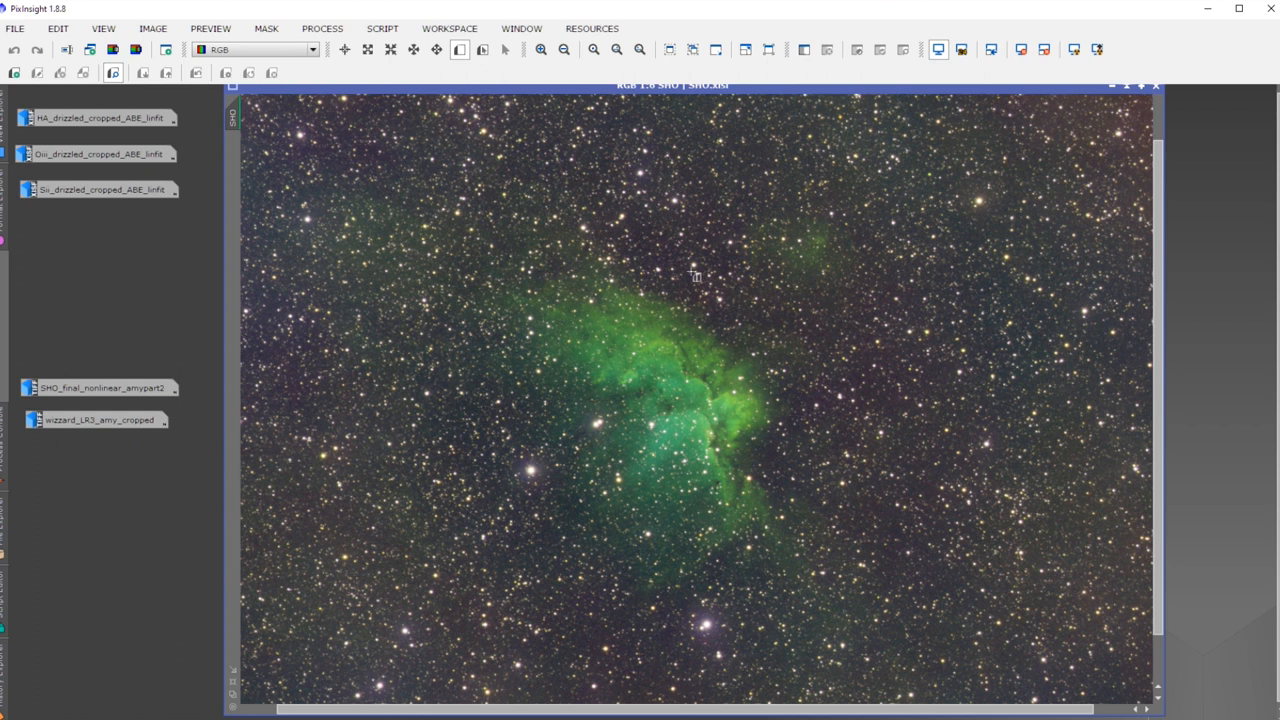
pyautogui.moveTo(957, 280)
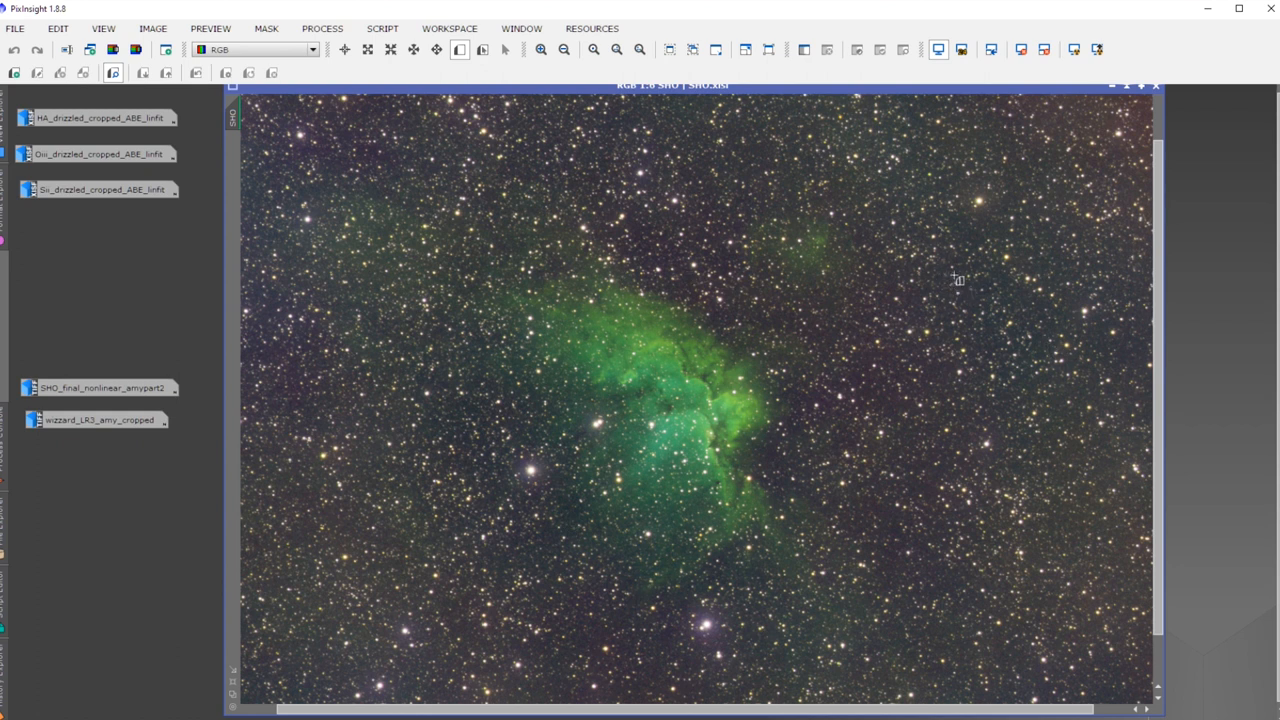
pyautogui.moveTo(1060, 361)
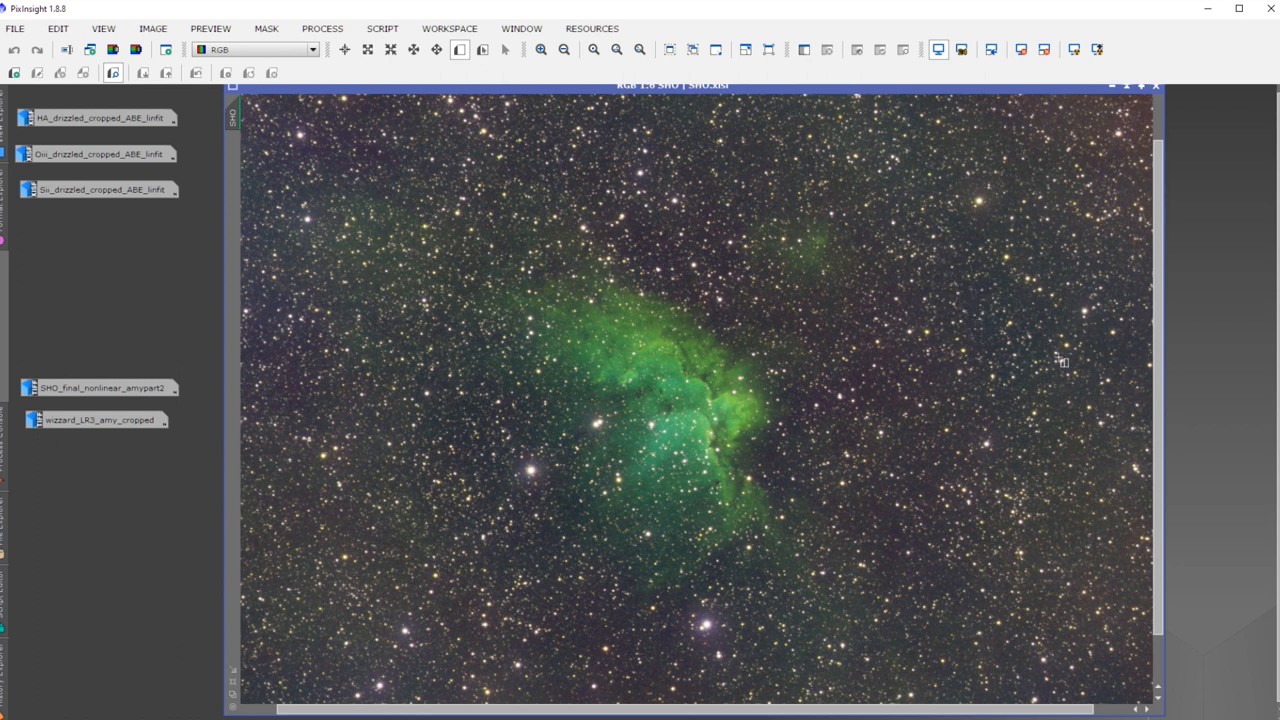
pyautogui.moveTo(1208, 388)
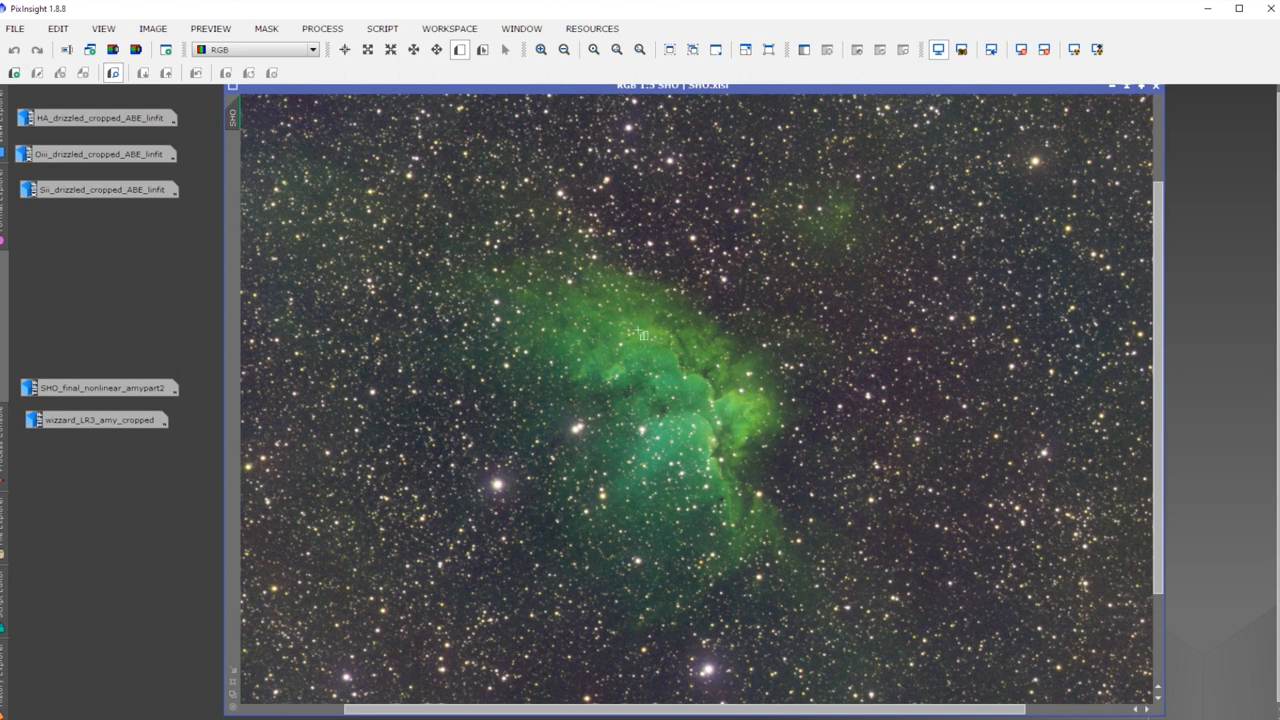
pyautogui.moveTo(282, 72)
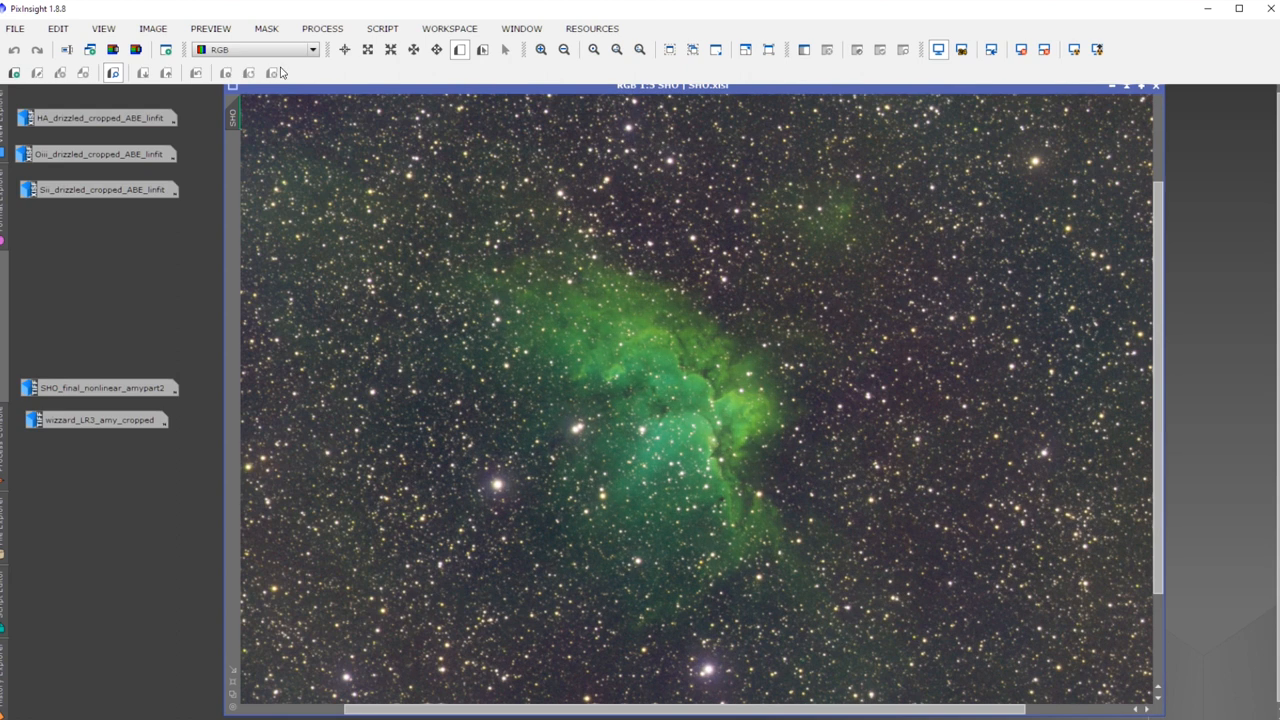
# Step: Review the SCNR green-removal settings from Process > All Processes, then close them
pyautogui.click(322, 28)
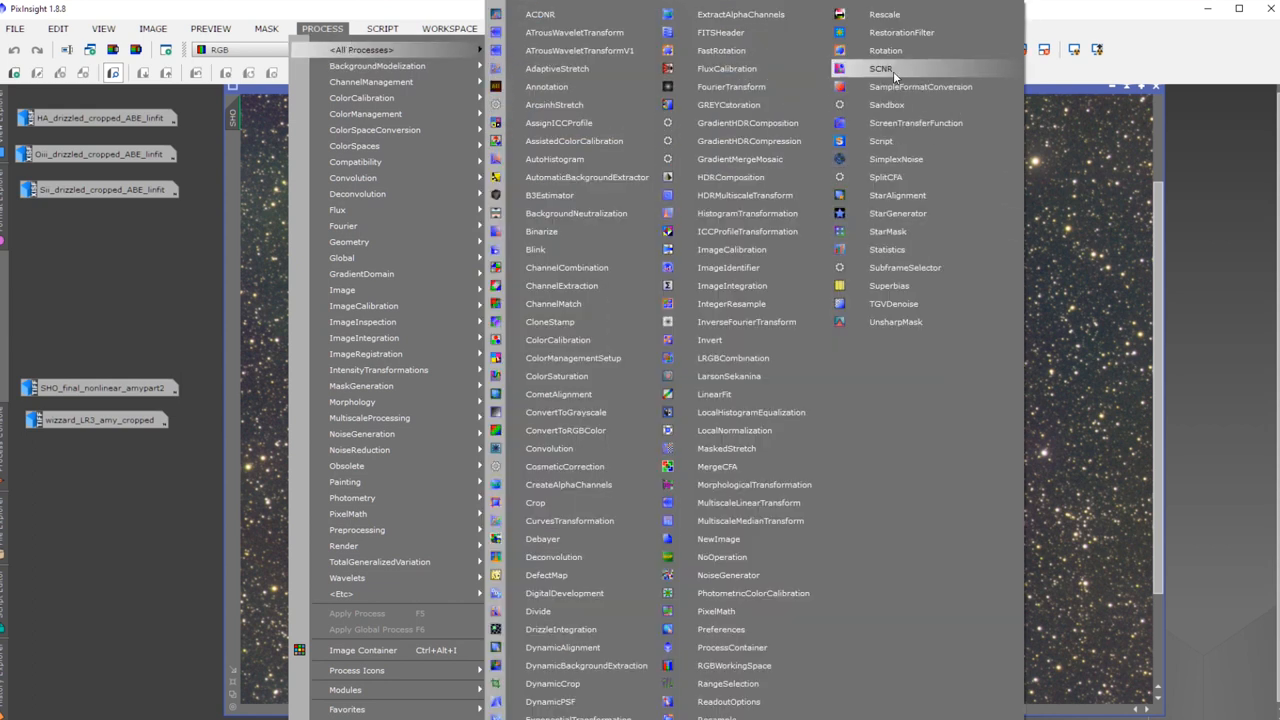
pyautogui.click(881, 68)
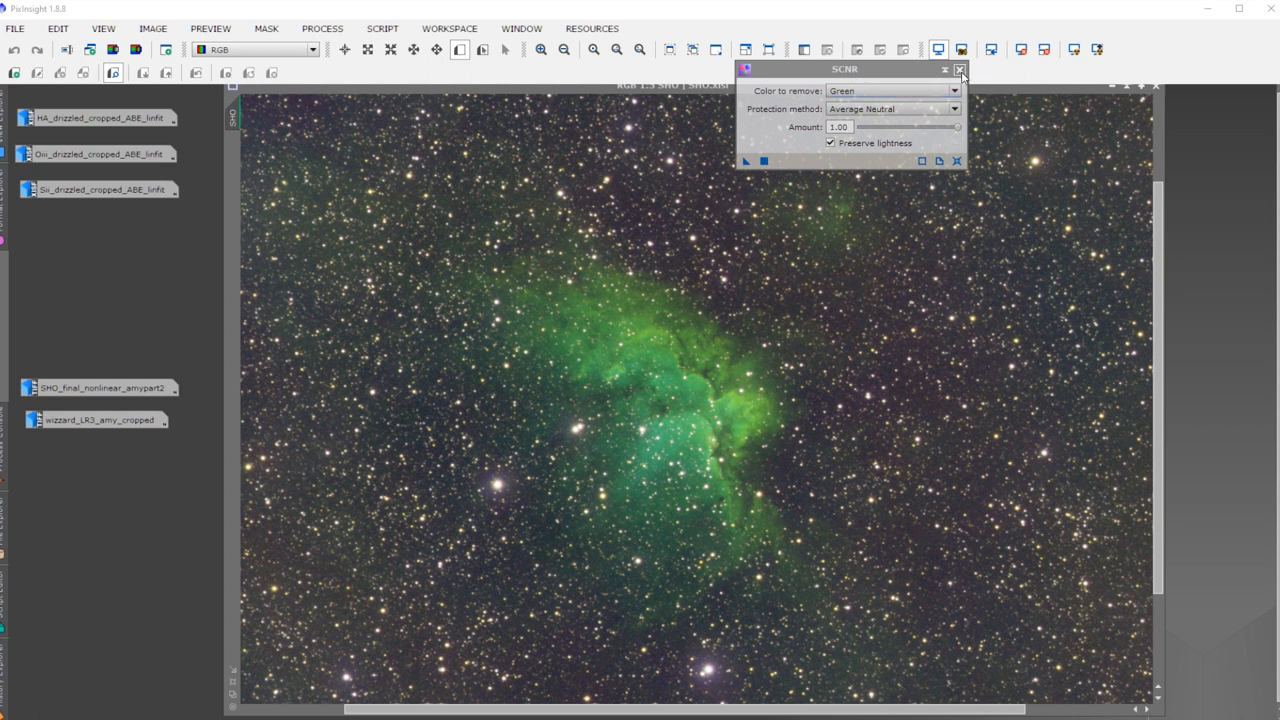
pyautogui.click(958, 69)
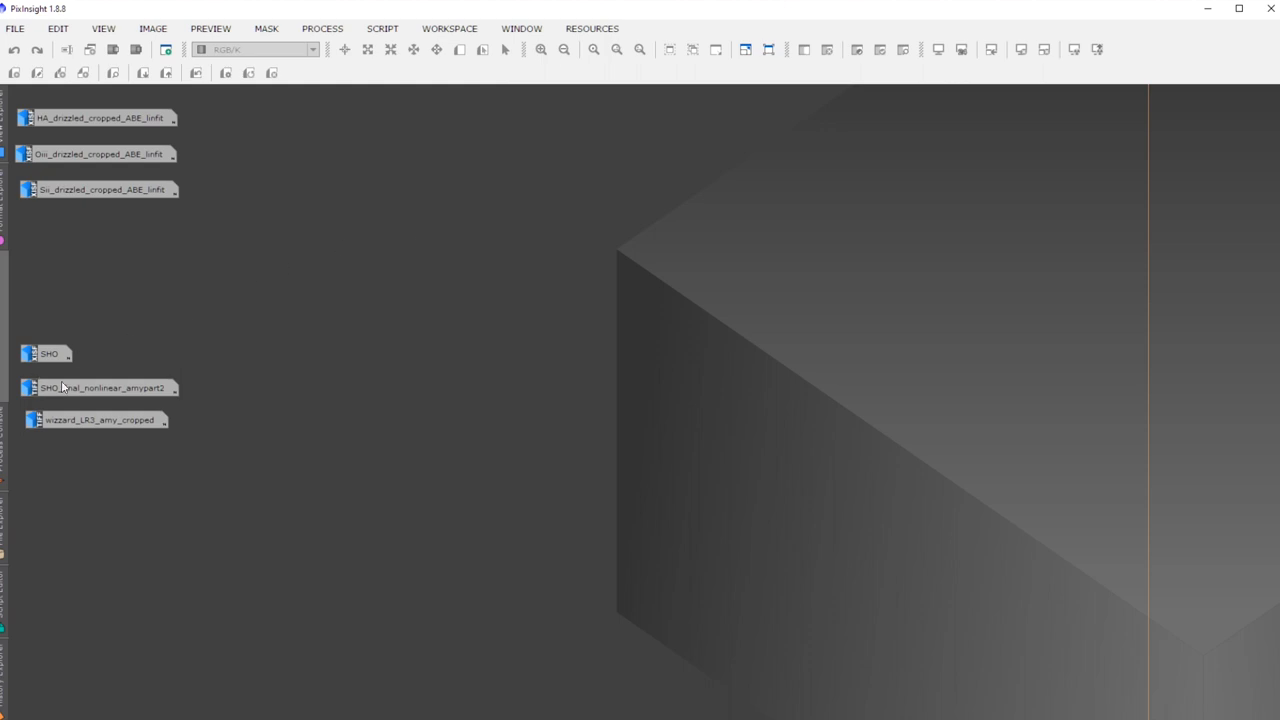
# Step: Open the SHO_final_nonlinear_amypart2 image from its workspace icon
pyautogui.doubleClick(100, 387)
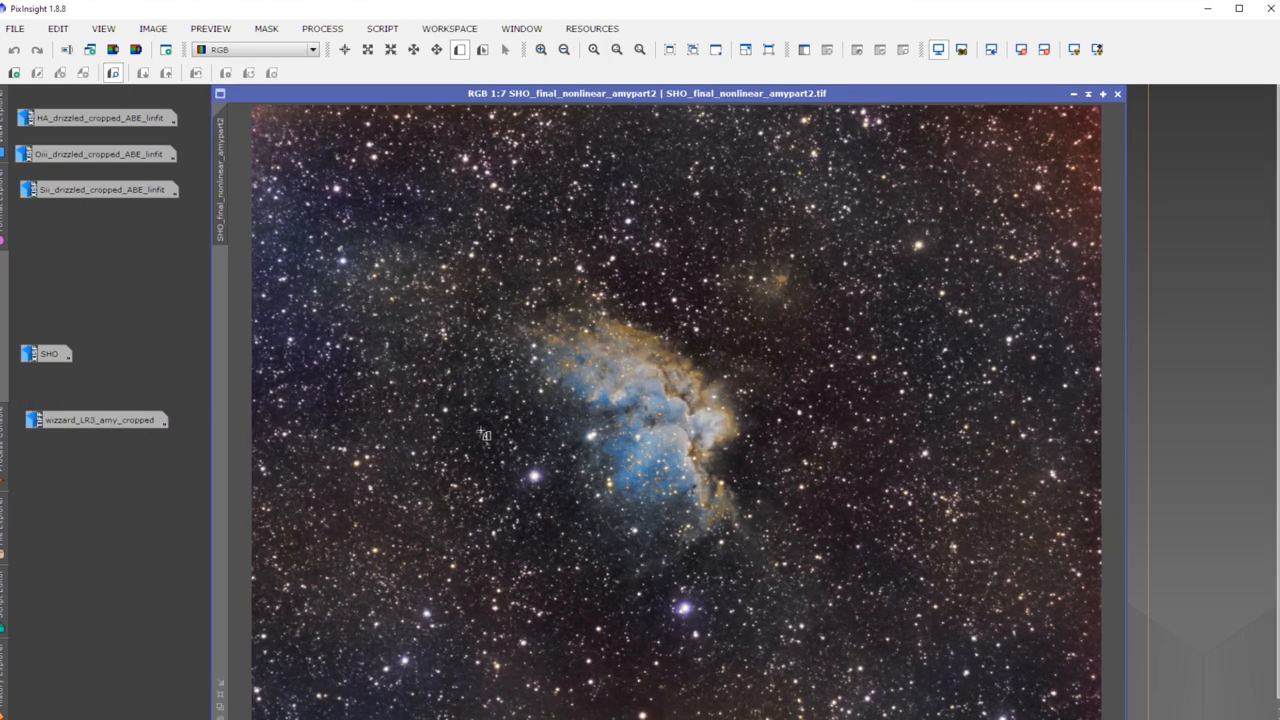
pyautogui.moveTo(518, 445)
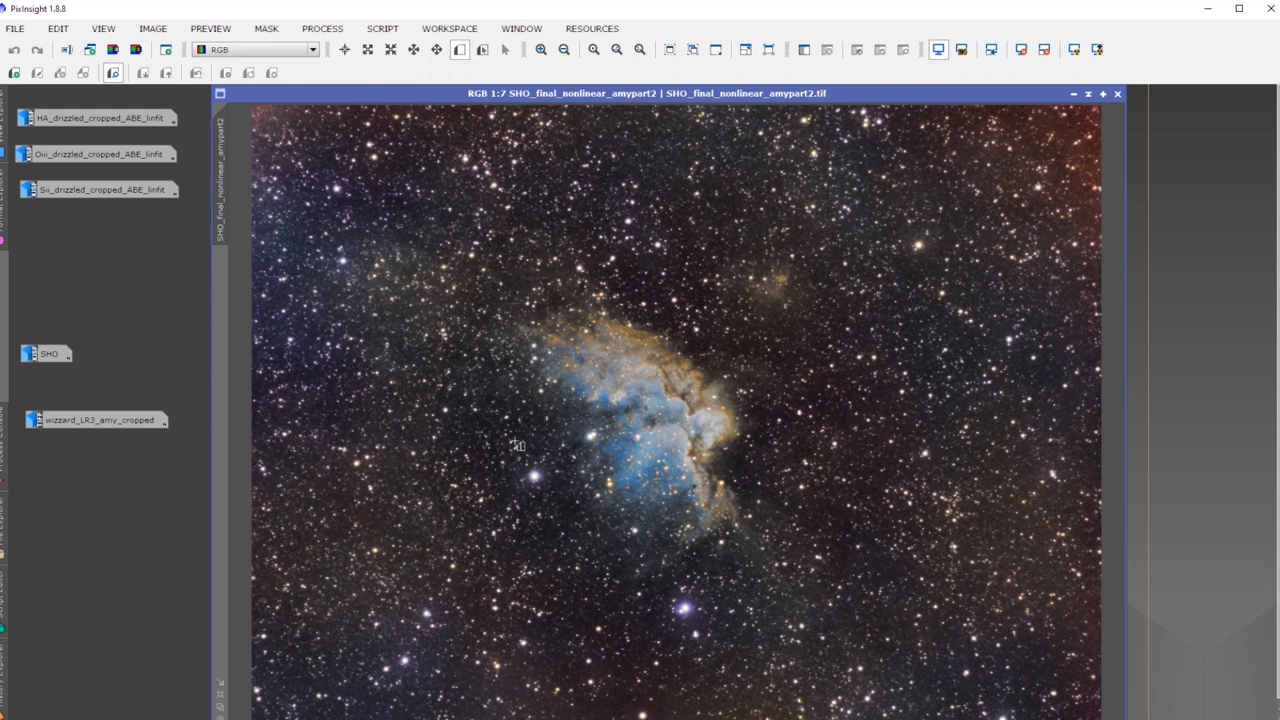
pyautogui.moveTo(832, 453)
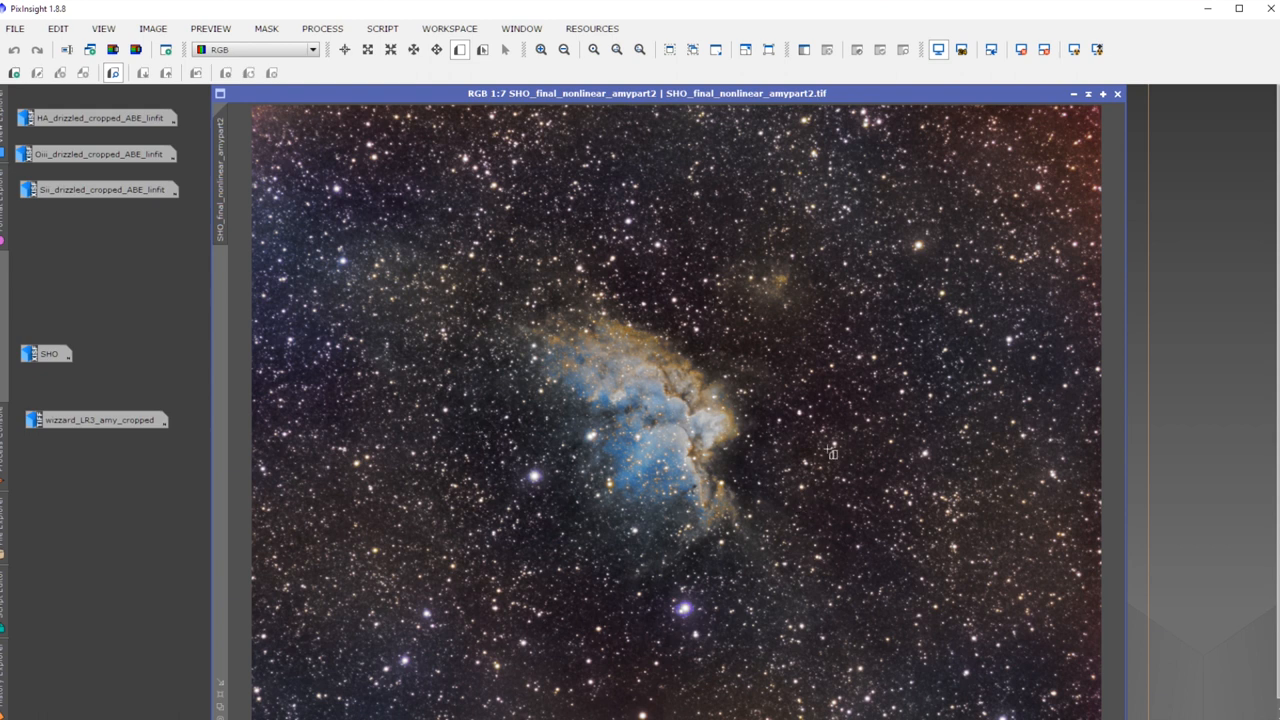
pyautogui.moveTo(672, 347)
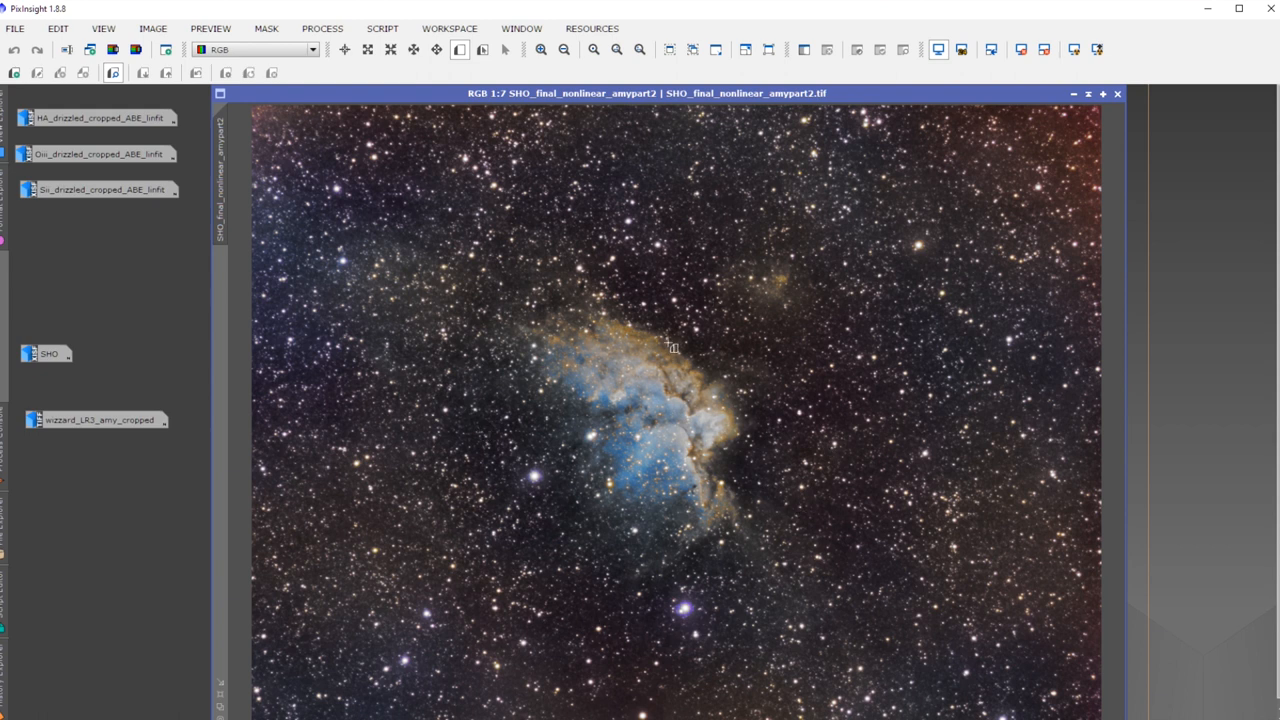
pyautogui.moveTo(717, 610)
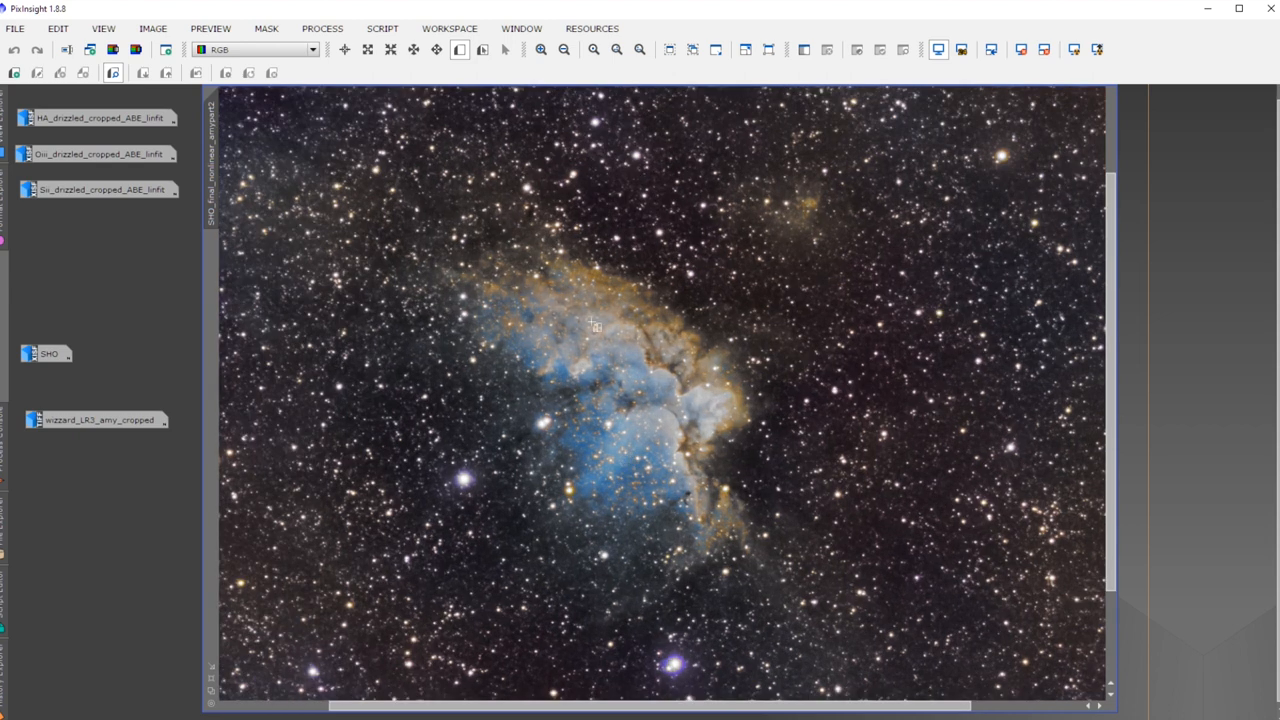
pyautogui.moveTo(681, 328)
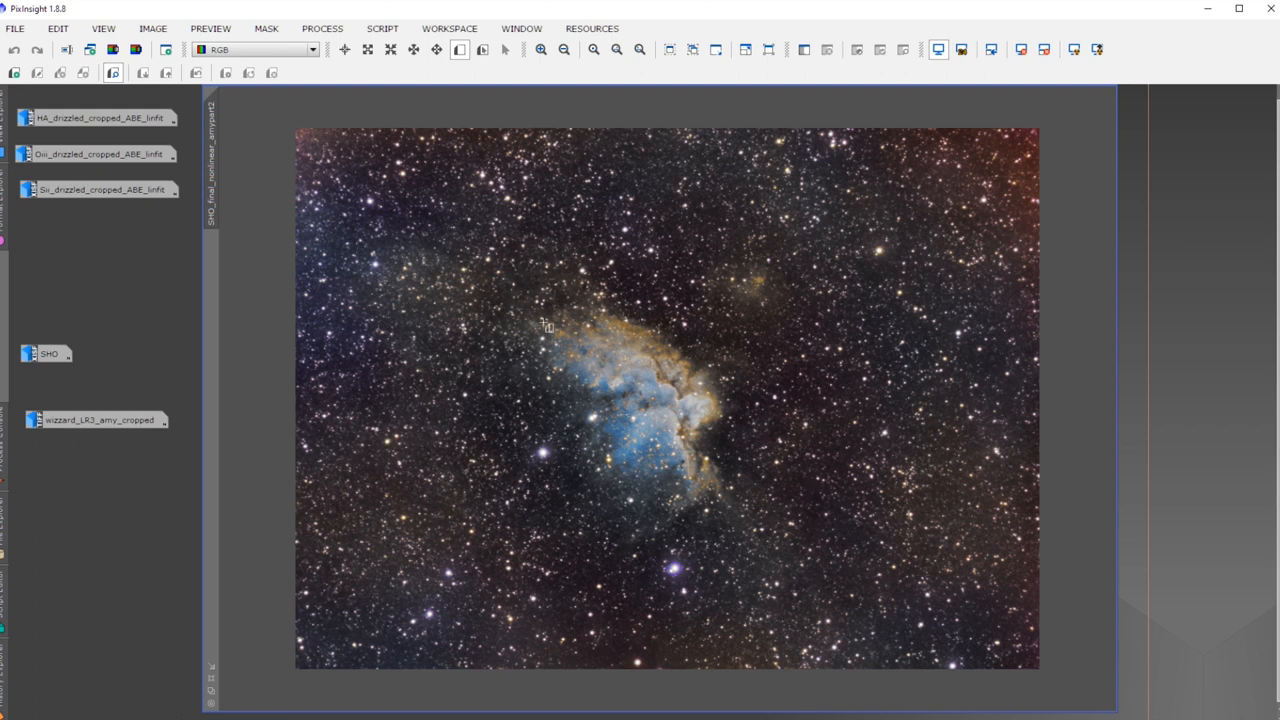
pyautogui.moveTo(762, 421)
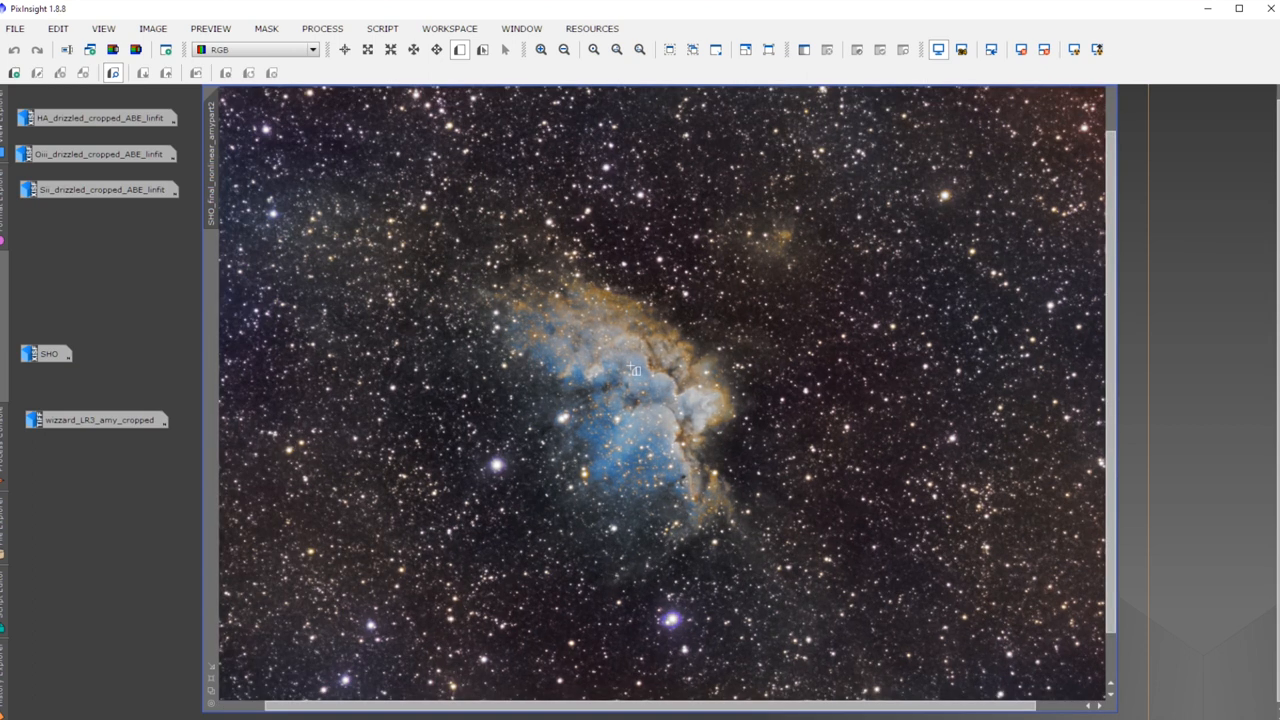
pyautogui.moveTo(611, 415)
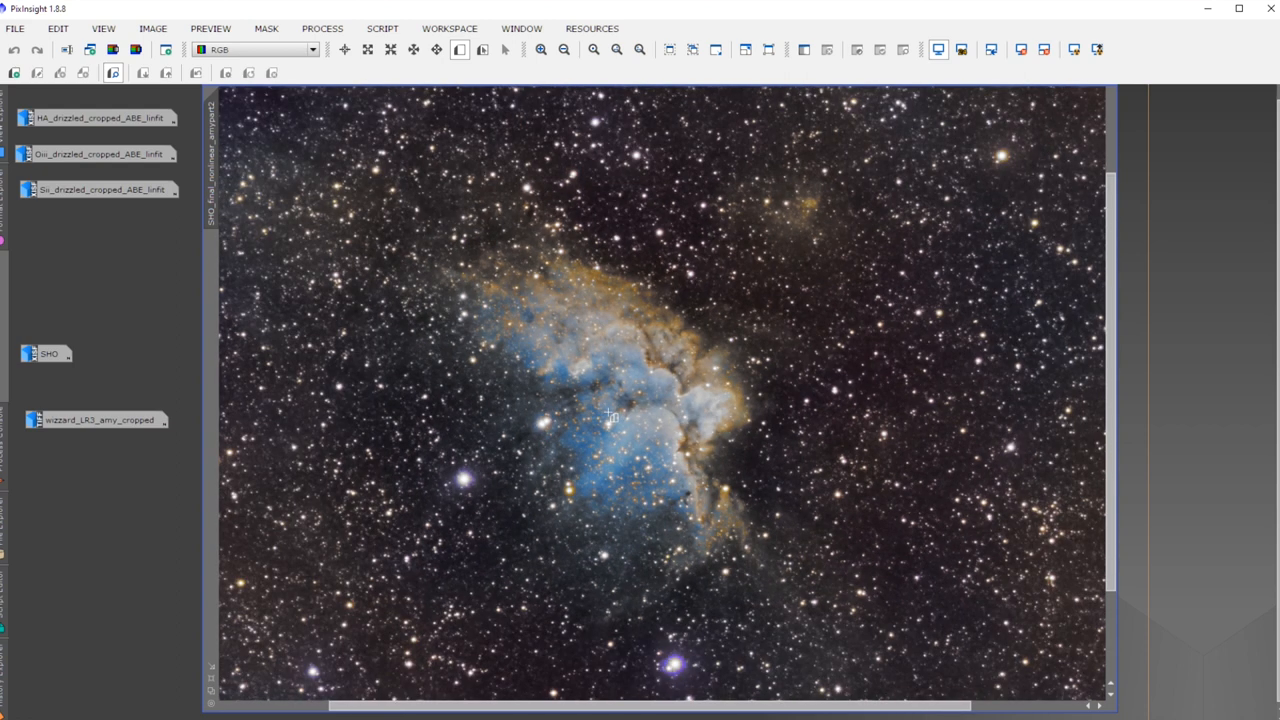
pyautogui.moveTo(492, 411)
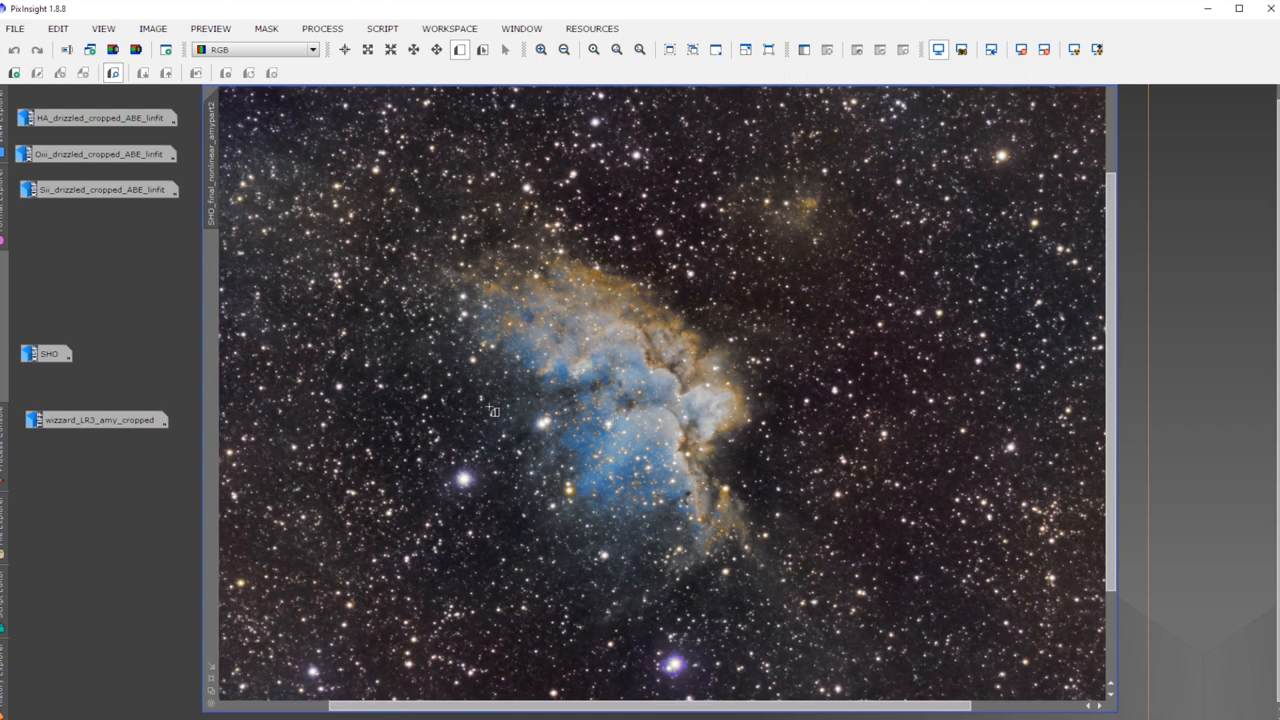